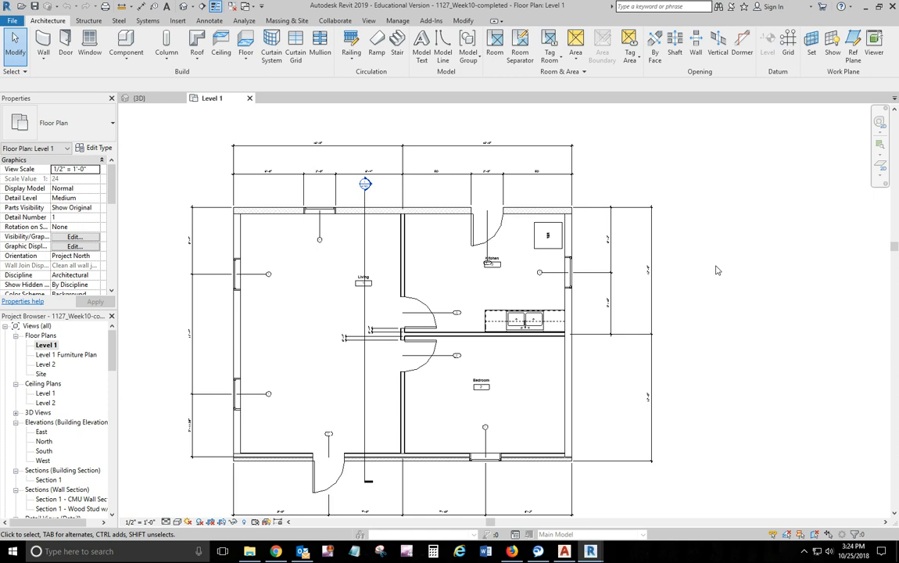
mouse_move(749, 290)
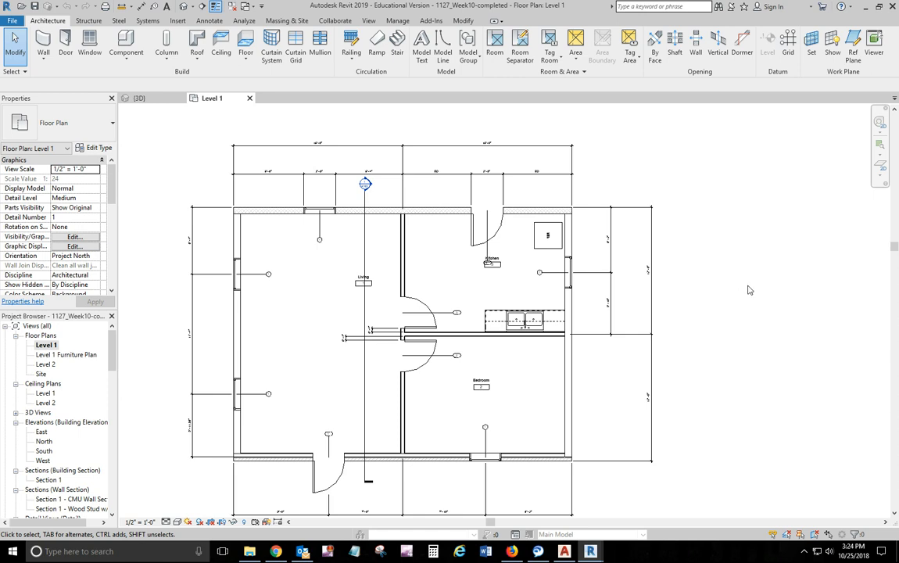
mouse_move(442, 122)
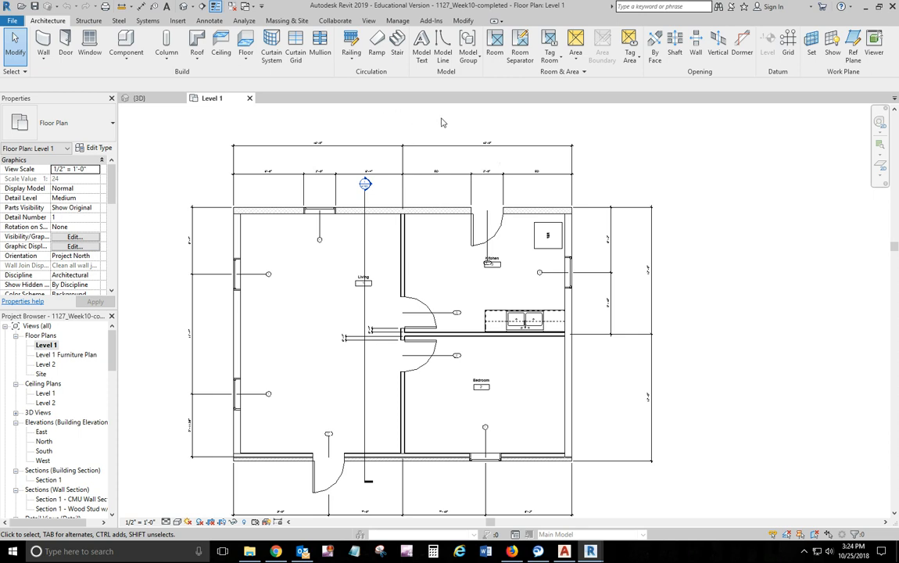
mouse_move(275, 131)
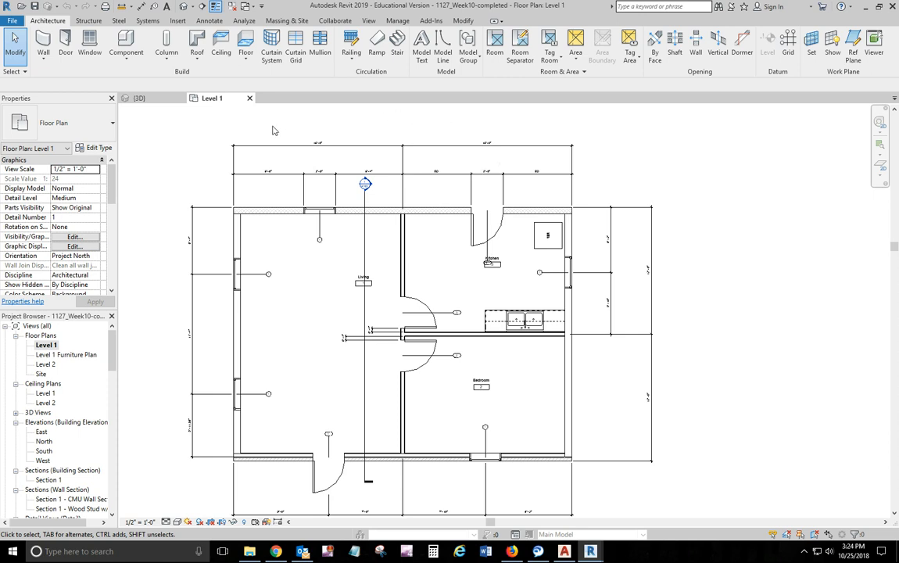
mouse_move(188, 148)
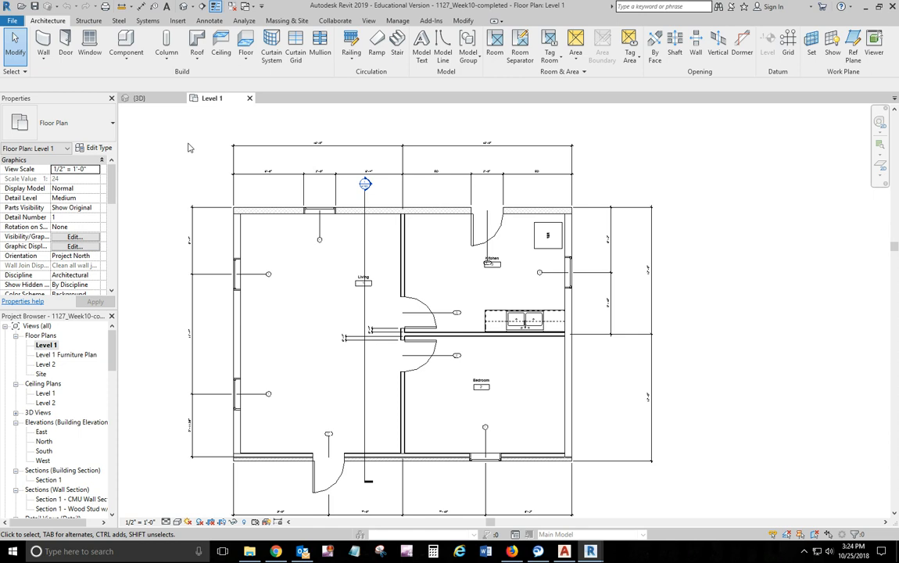
mouse_move(202, 151)
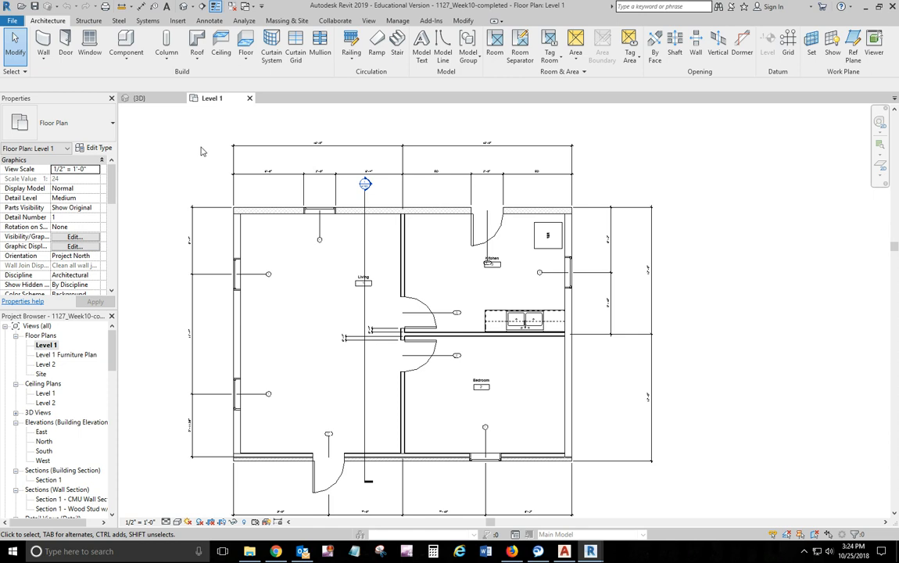
mouse_move(165, 128)
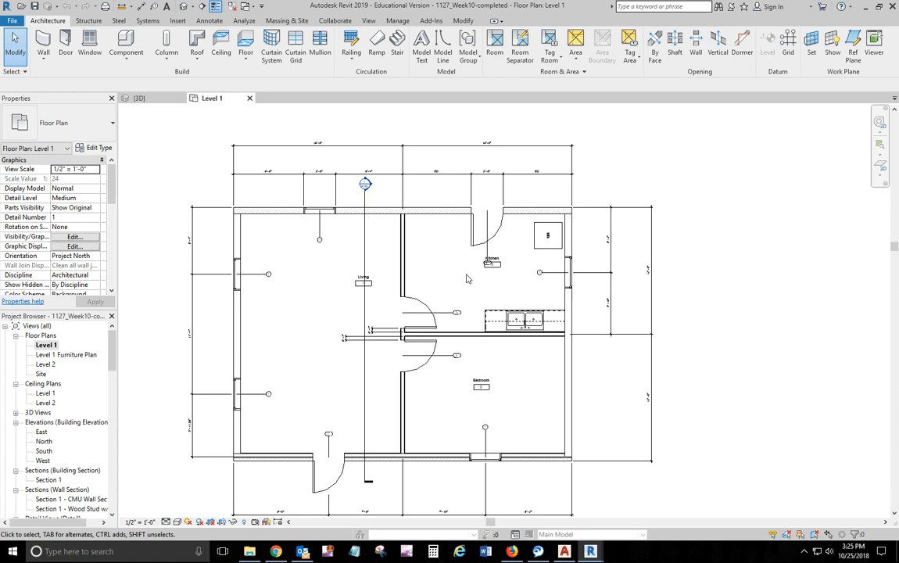
mouse_move(496, 291)
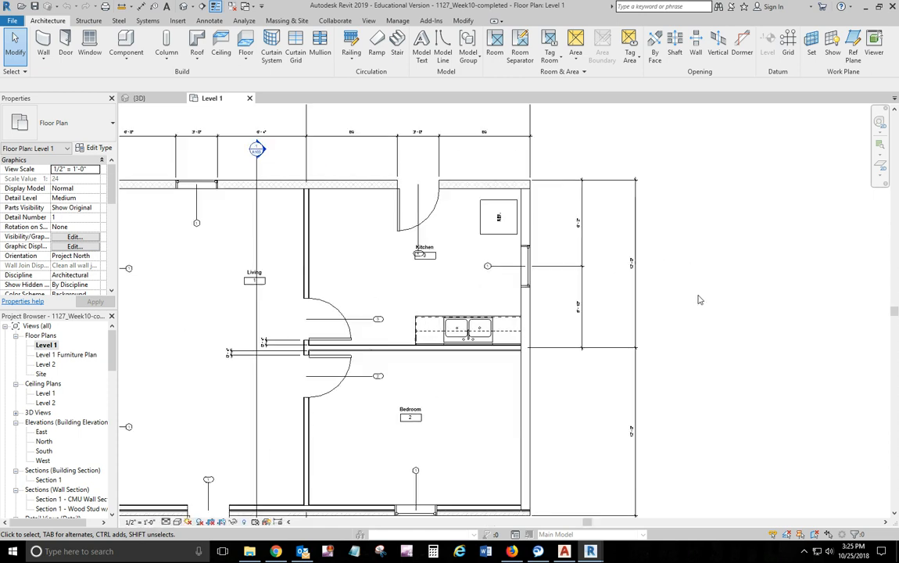
mouse_move(430, 287)
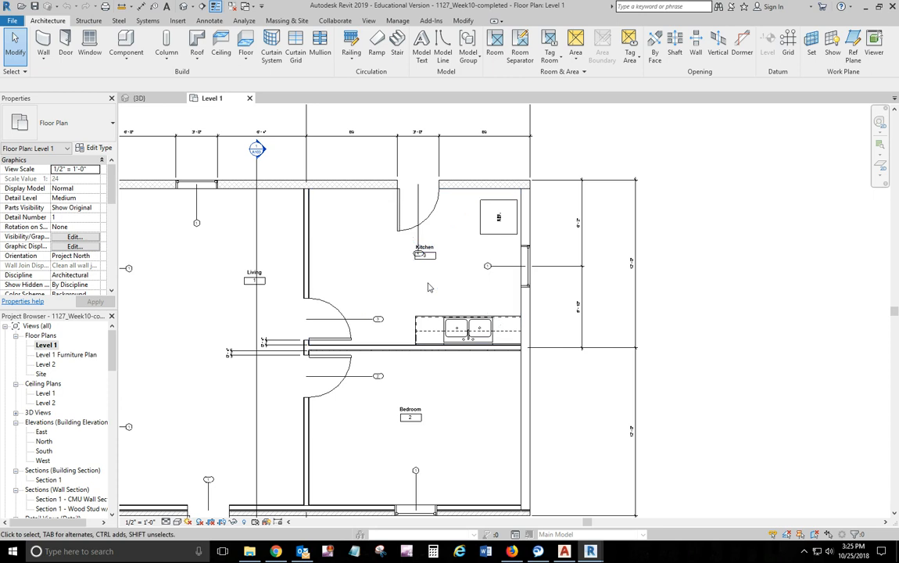
mouse_move(427, 291)
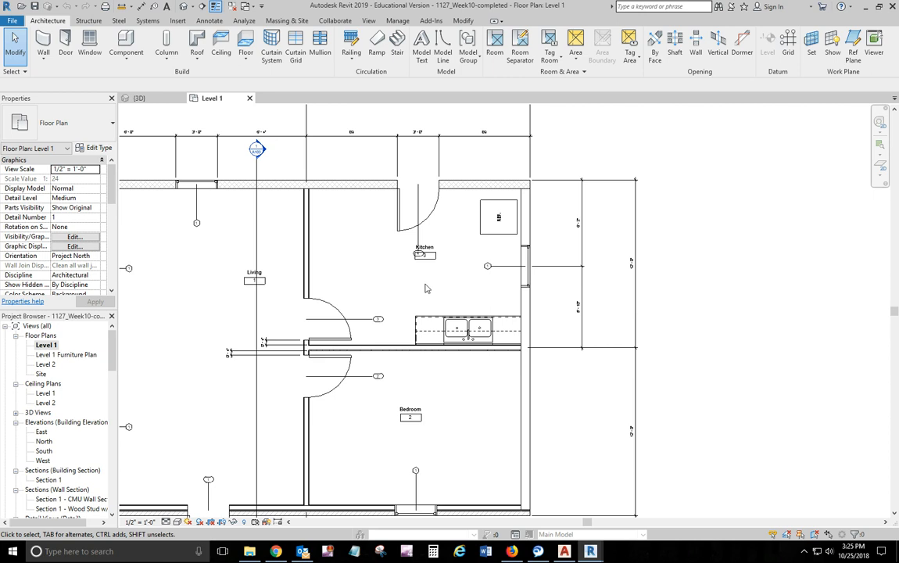
mouse_move(196, 292)
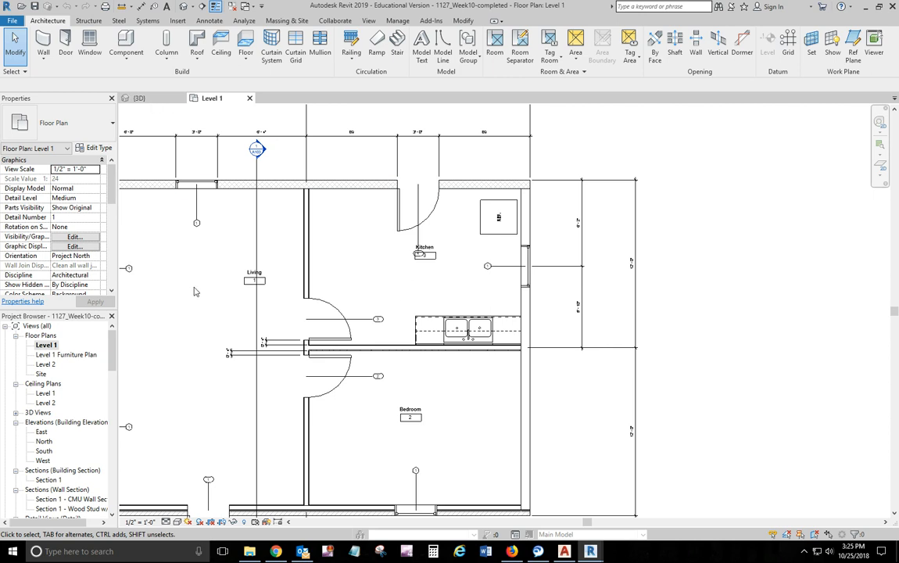
mouse_move(394, 263)
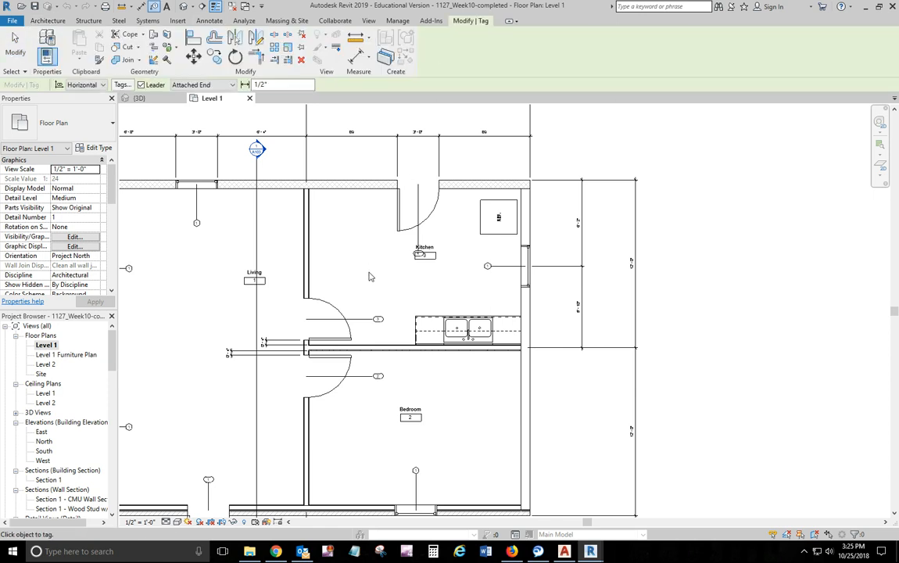
mouse_move(427, 295)
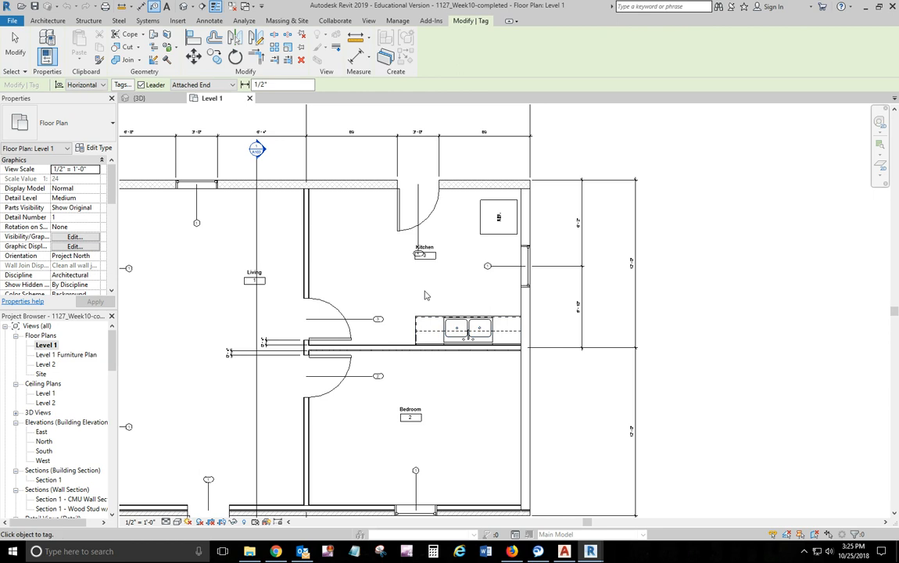
Hide the kitchen counter top with sink in the Level 1 plan view.
click(467, 329)
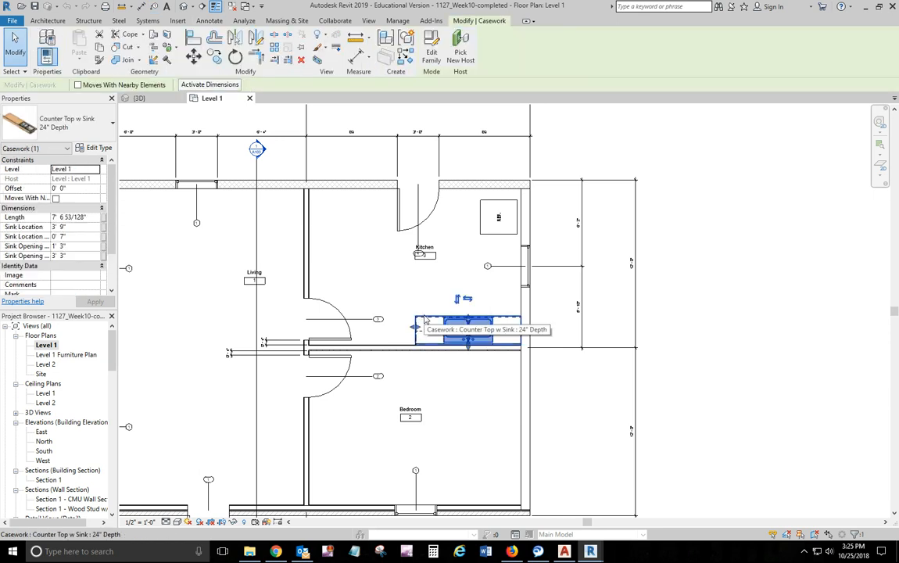
right_click(469, 329)
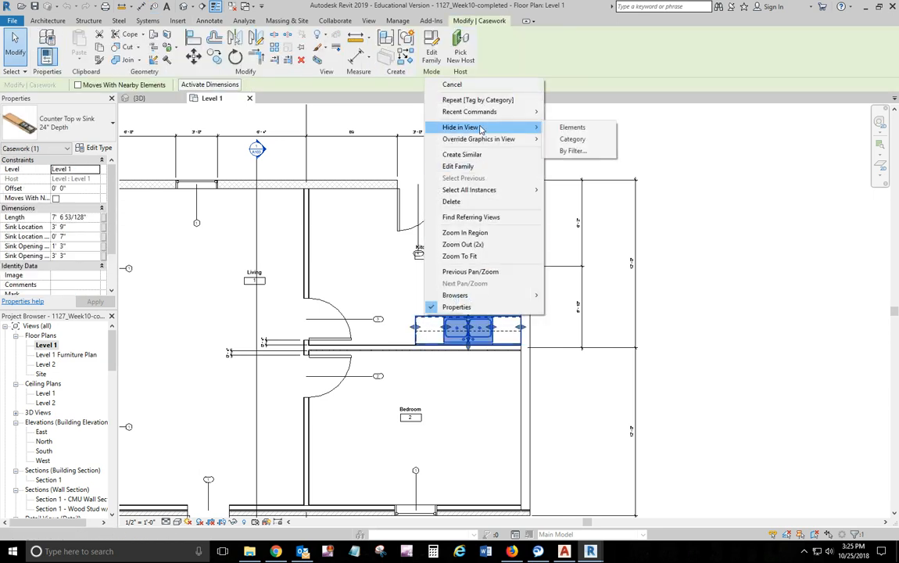
click(572, 127)
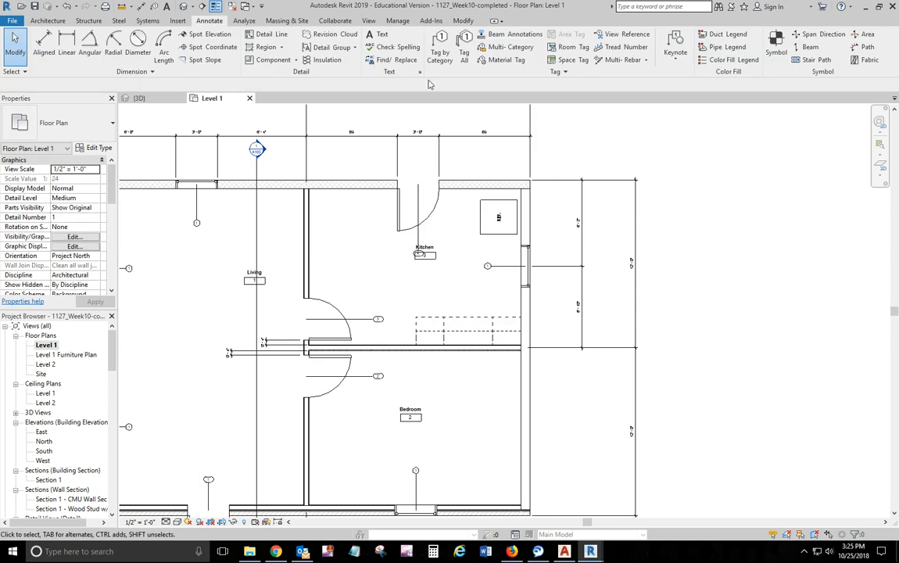
Load Casework Tag.rfa and tag the base cabinet with it.
click(428, 324)
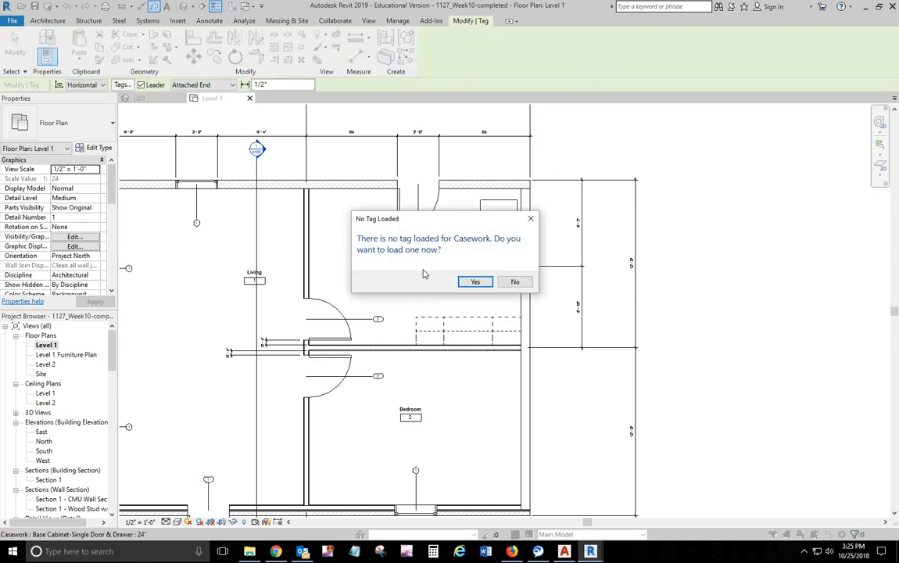
click(515, 282)
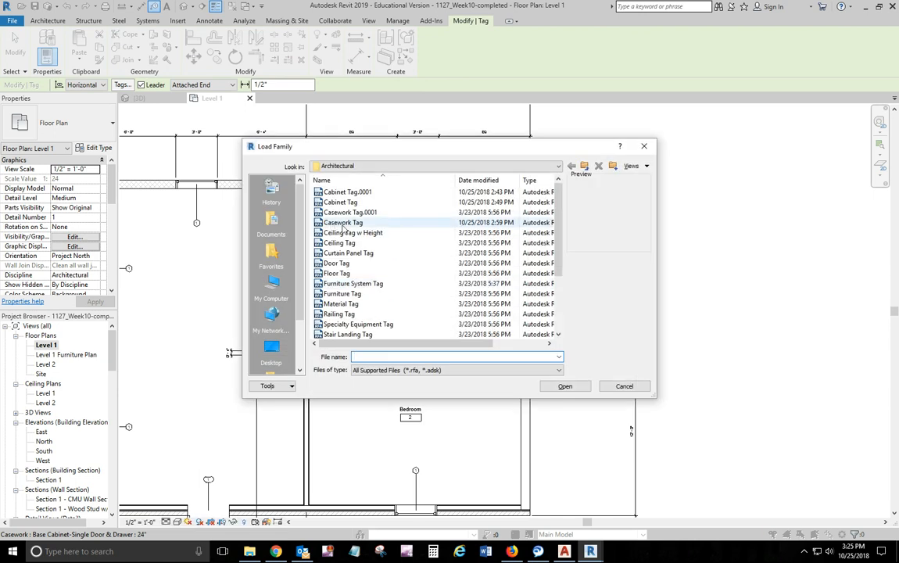
click(342, 222)
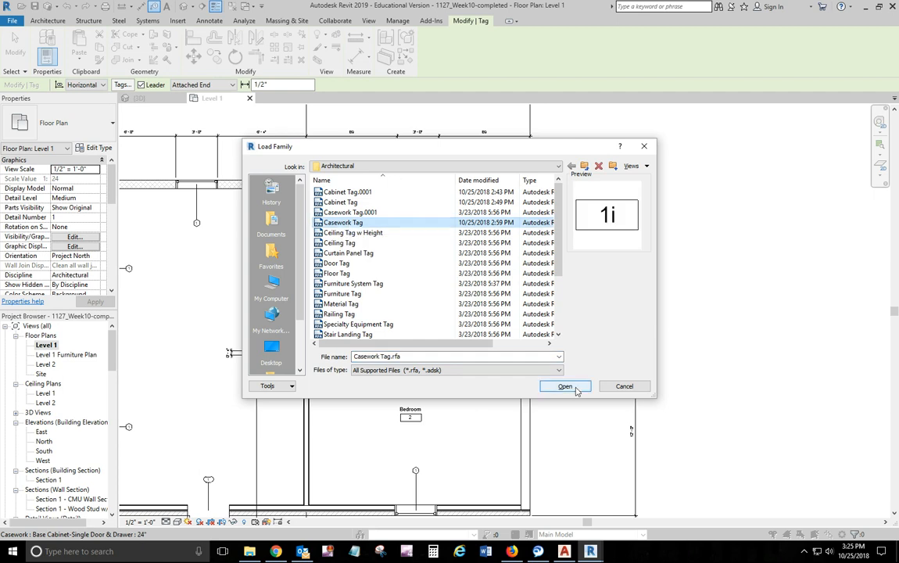
click(565, 385)
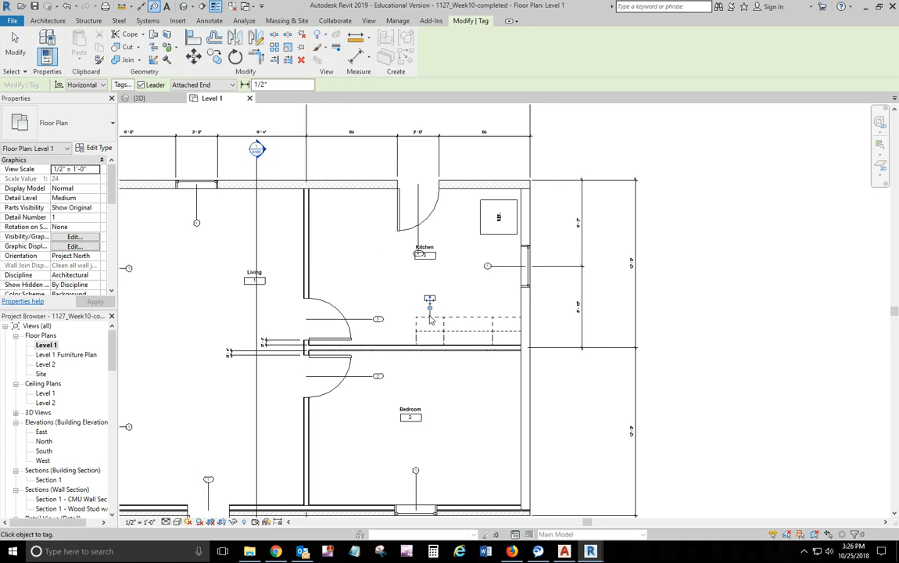
right_click(430, 309)
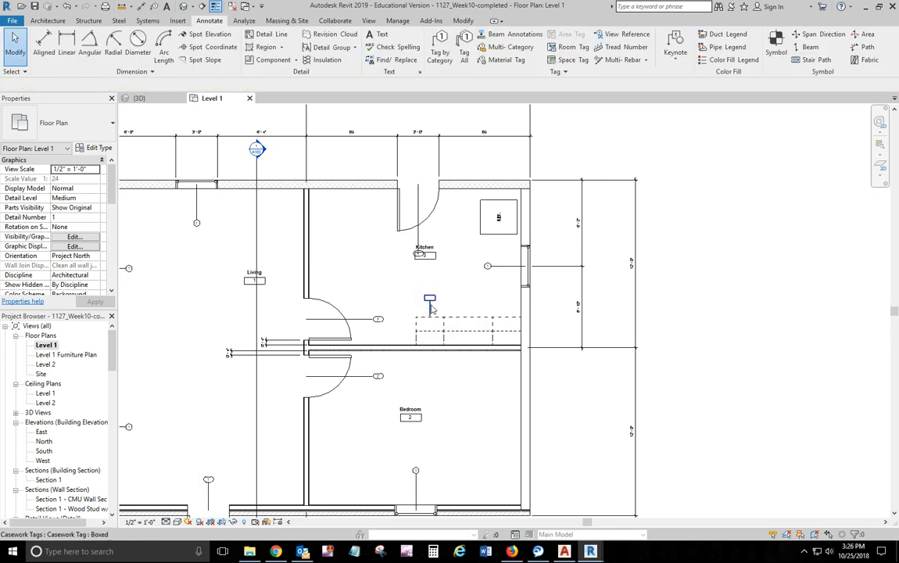
Edit the Casework Tag family and review its label, selecting the Mark parameter.
click(429, 300)
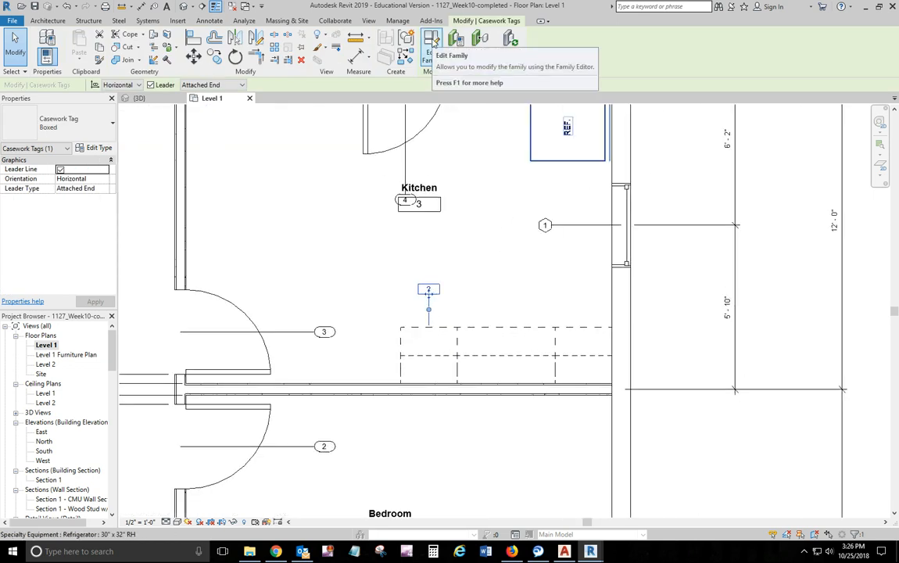
click(431, 41)
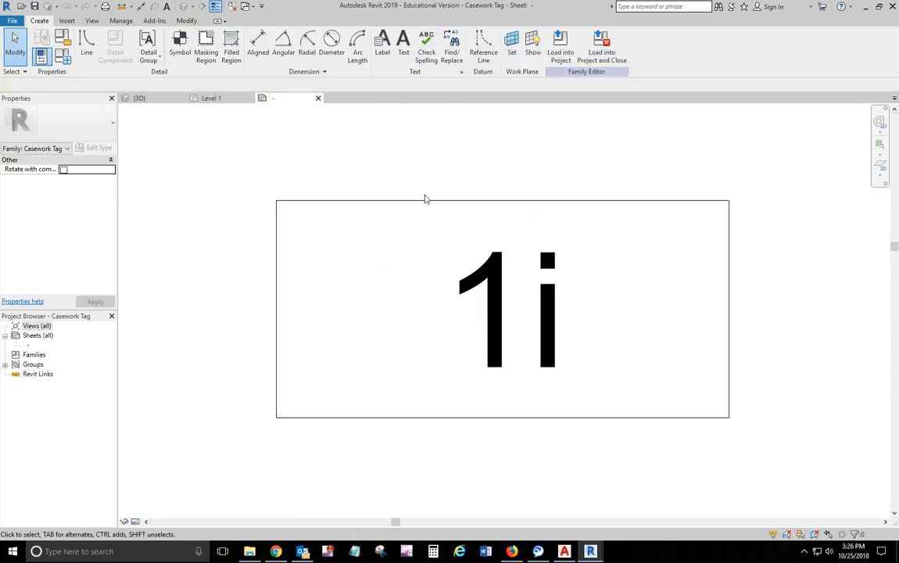
click(506, 309)
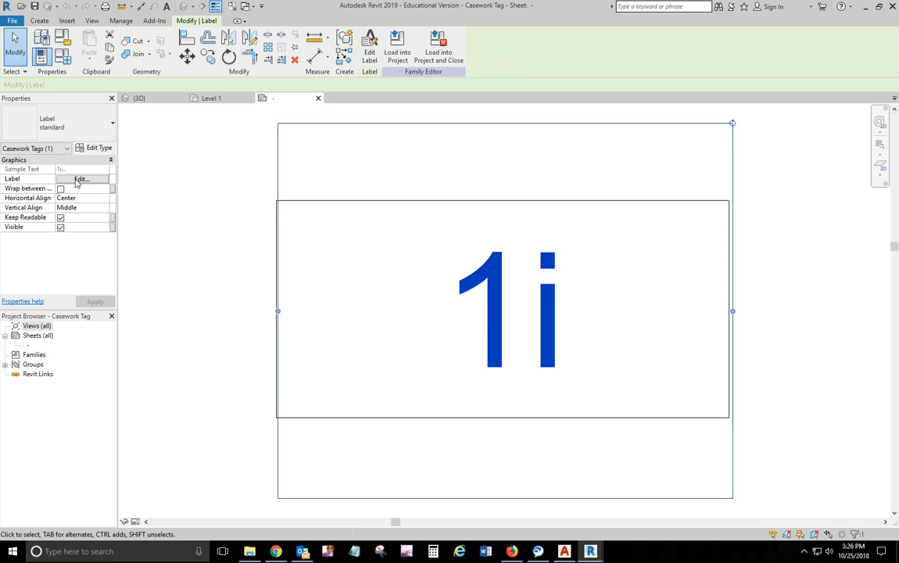
click(81, 179)
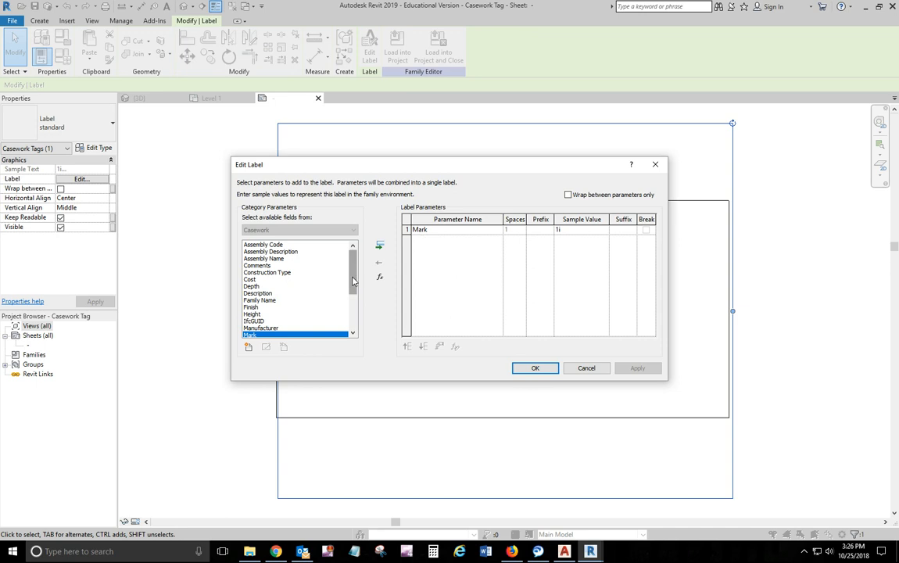
scroll(down, 3)
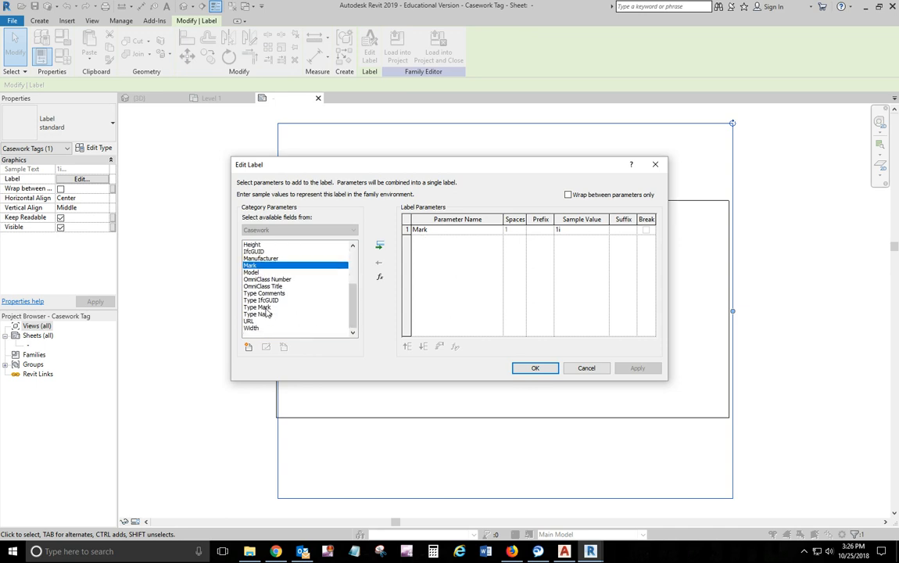
mouse_move(443, 219)
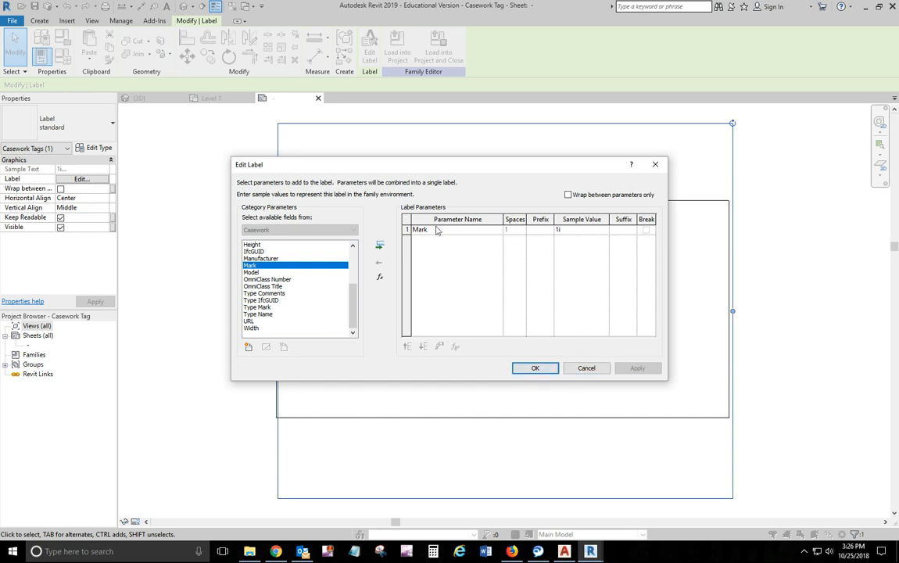
click(536, 368)
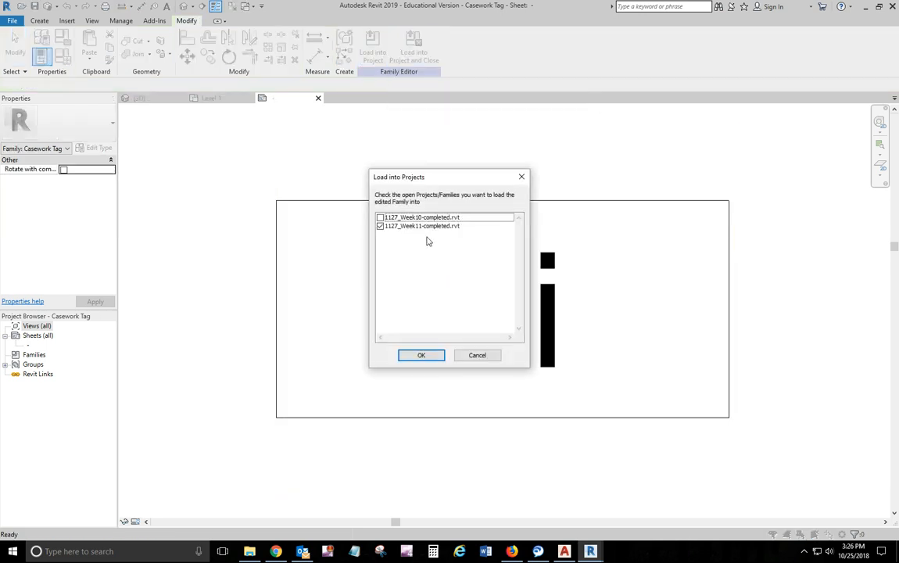
Load the edited Casework Tag into 1127_Week10-completed.rvt too, saving and replacing the existing family.
click(422, 217)
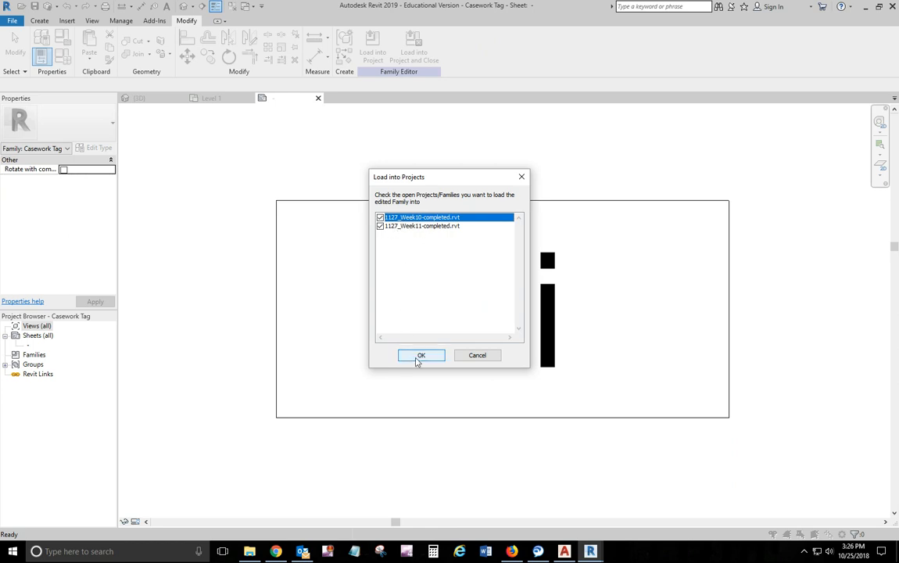
click(421, 355)
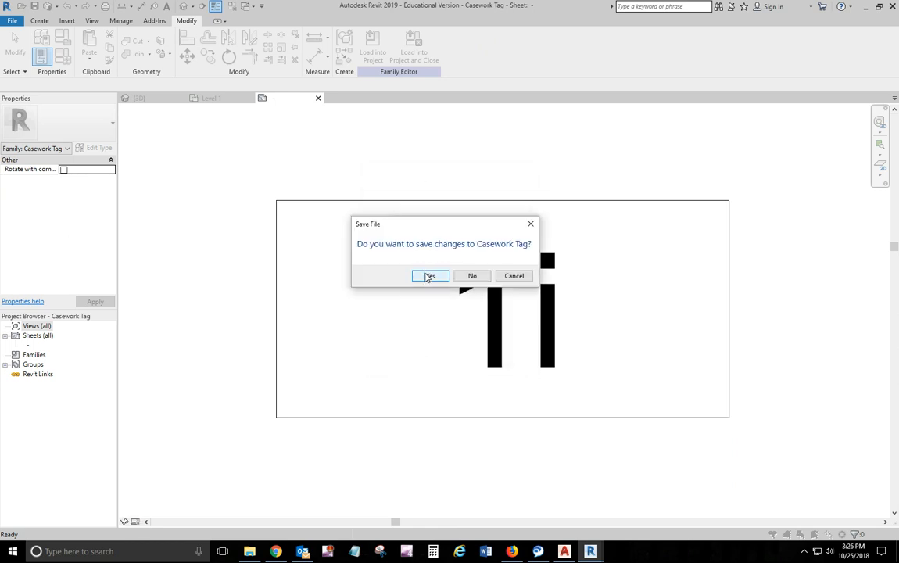
click(430, 275)
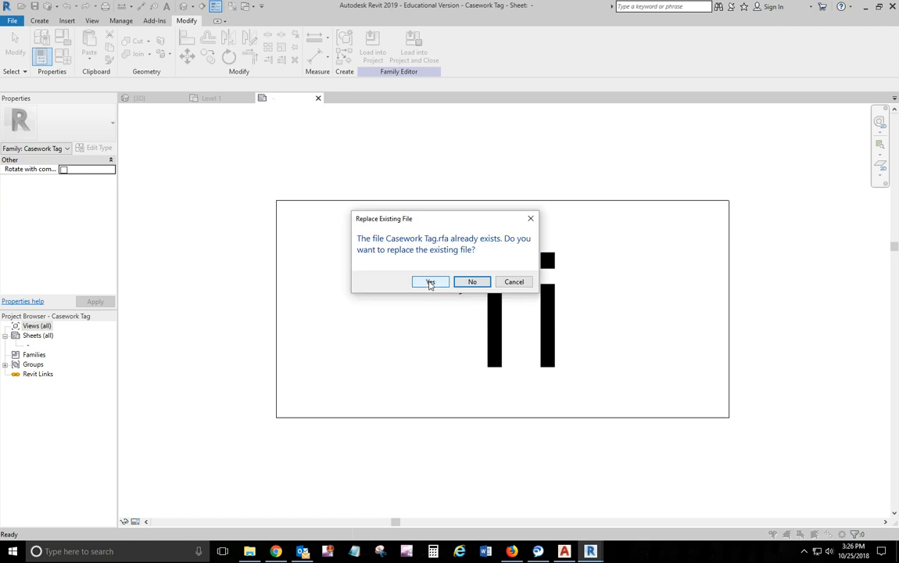
click(430, 282)
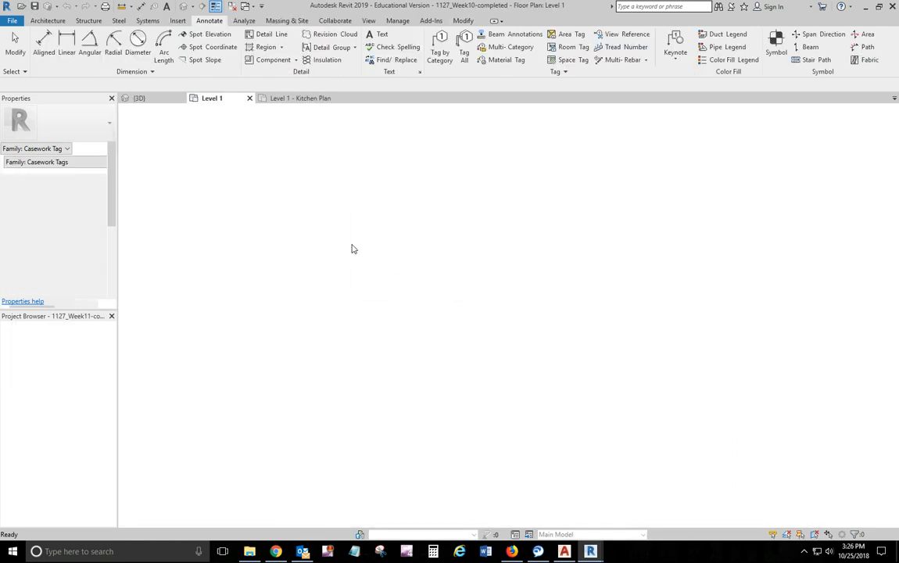
Set the kitchen base cabinet's Mark property to B24.
click(300, 98)
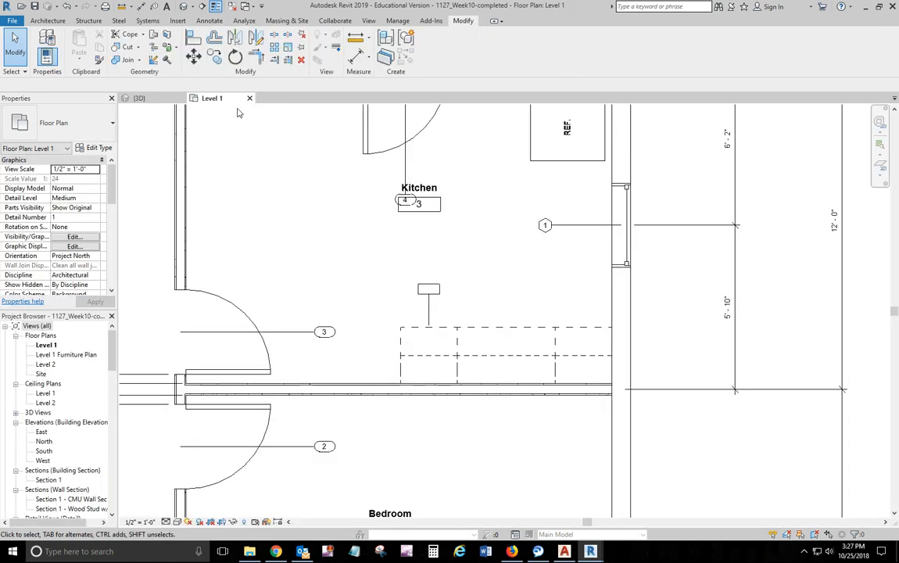
click(429, 304)
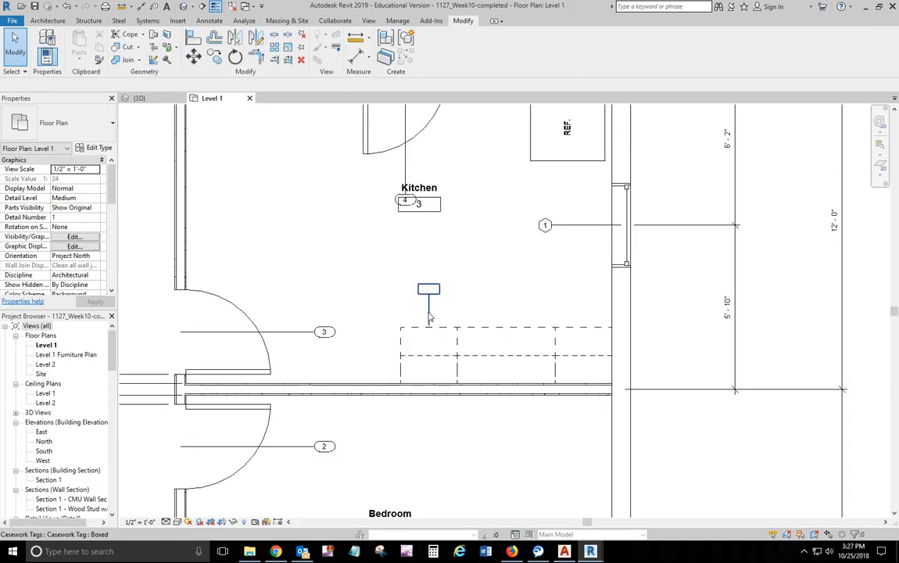
click(429, 356)
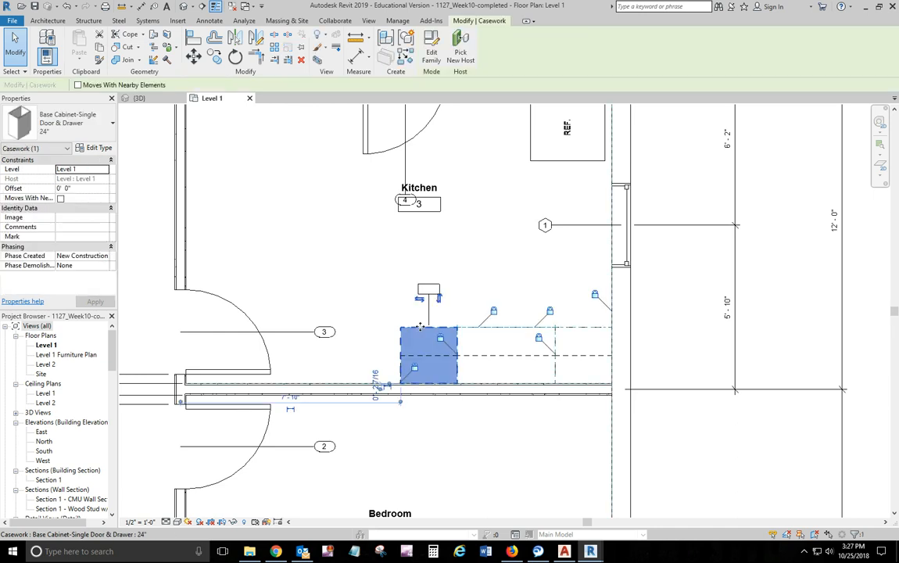
click(317, 280)
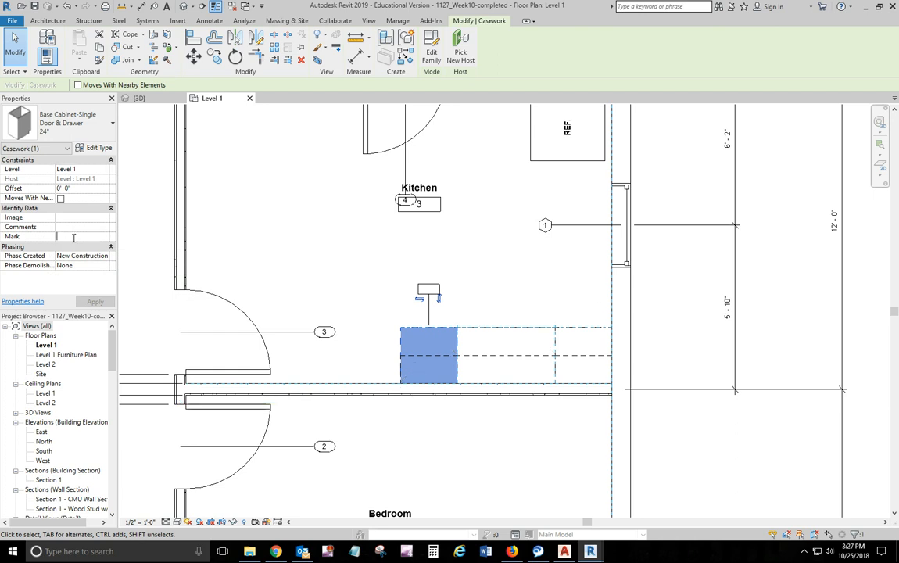
text(B)
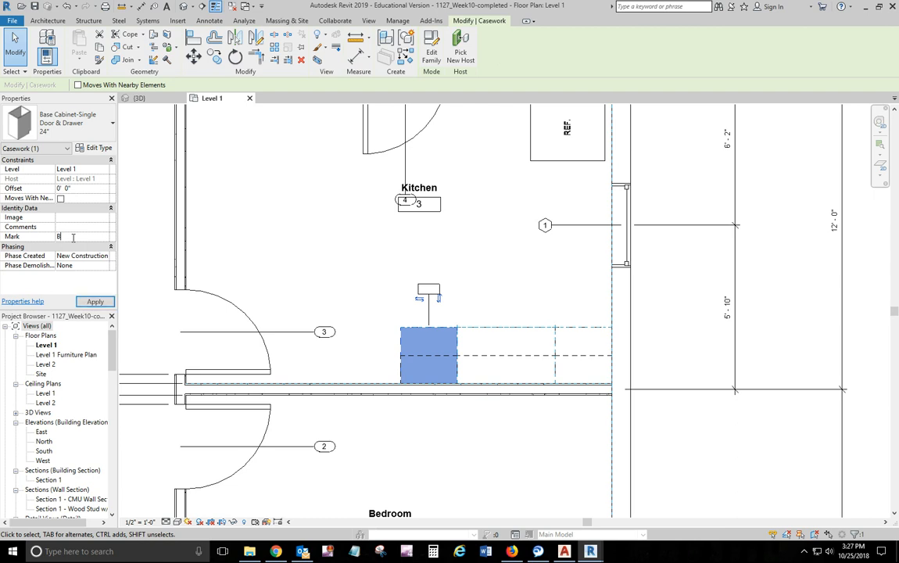
text(24)
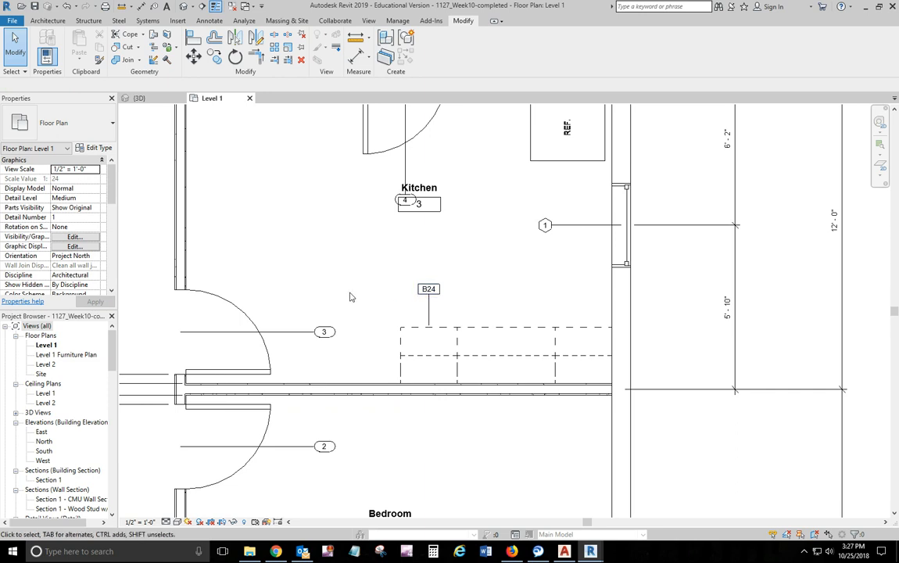
mouse_move(362, 294)
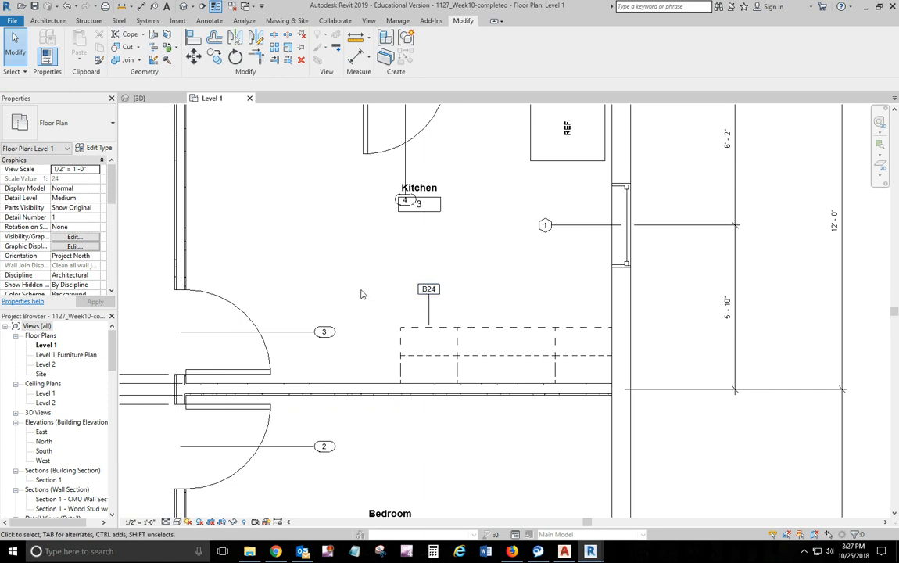
mouse_move(391, 309)
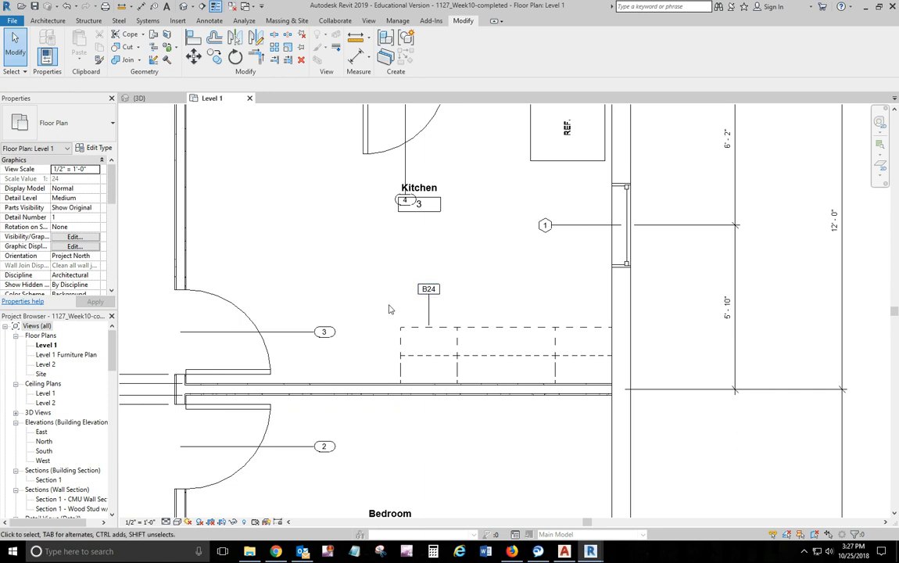
mouse_move(429, 291)
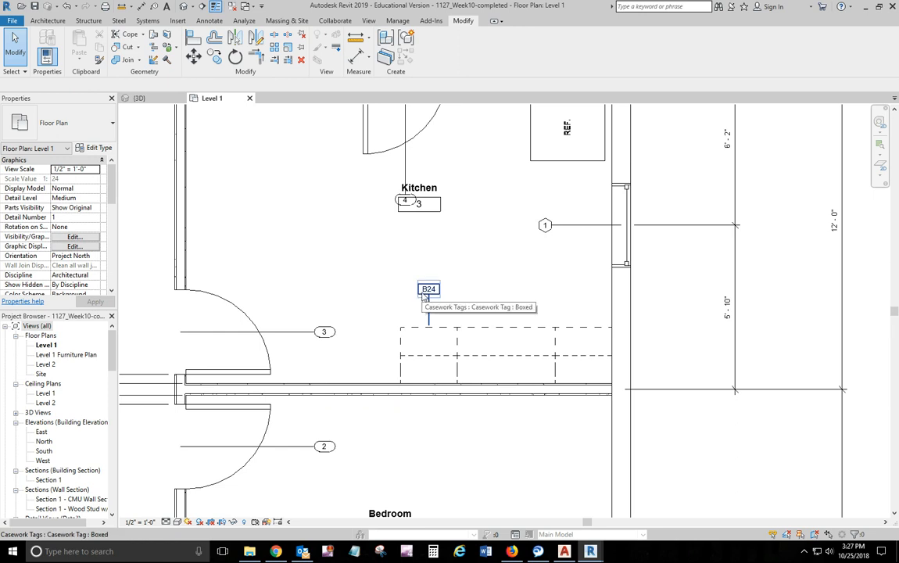
mouse_move(440, 287)
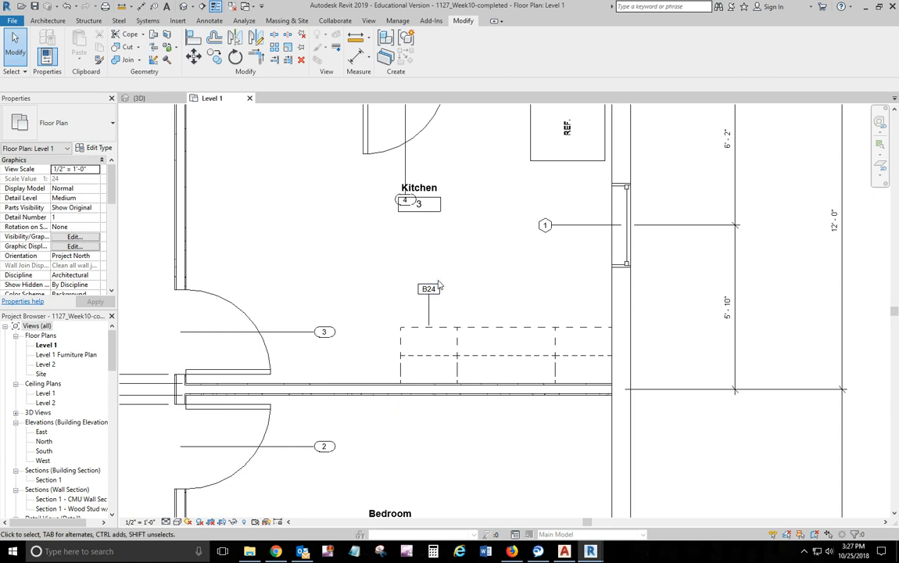
mouse_move(397, 322)
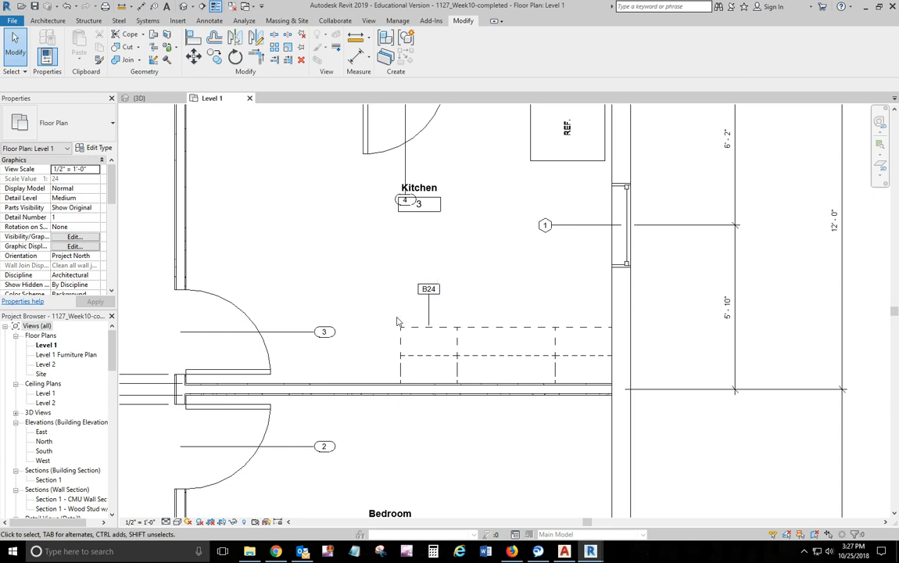
Turn off Box Visibility in the casework tag type so B24 shows unboxed.
click(429, 289)
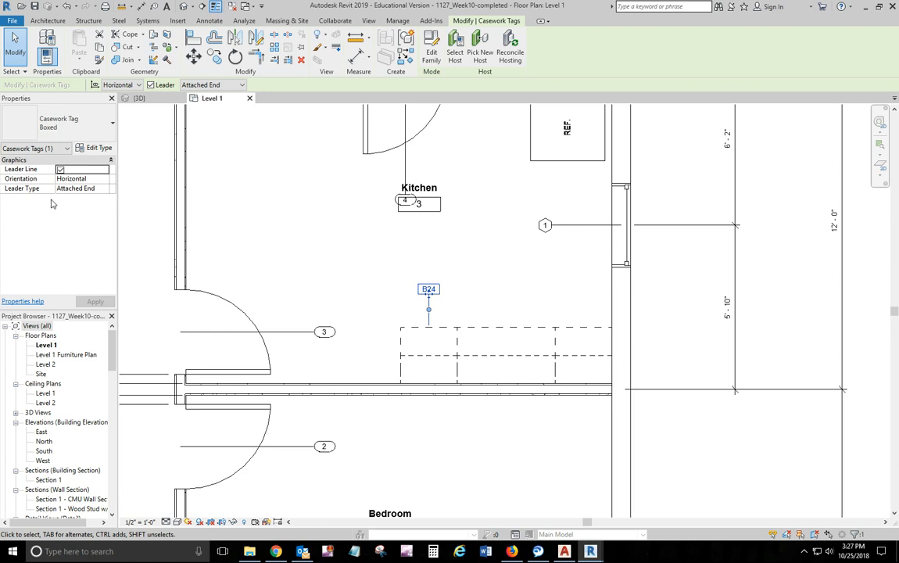
mouse_move(330, 197)
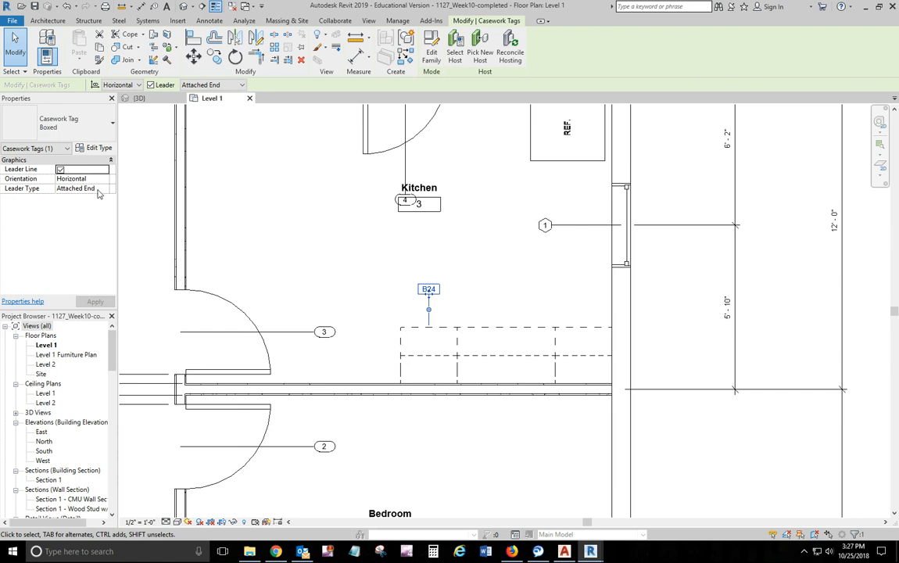
click(96, 148)
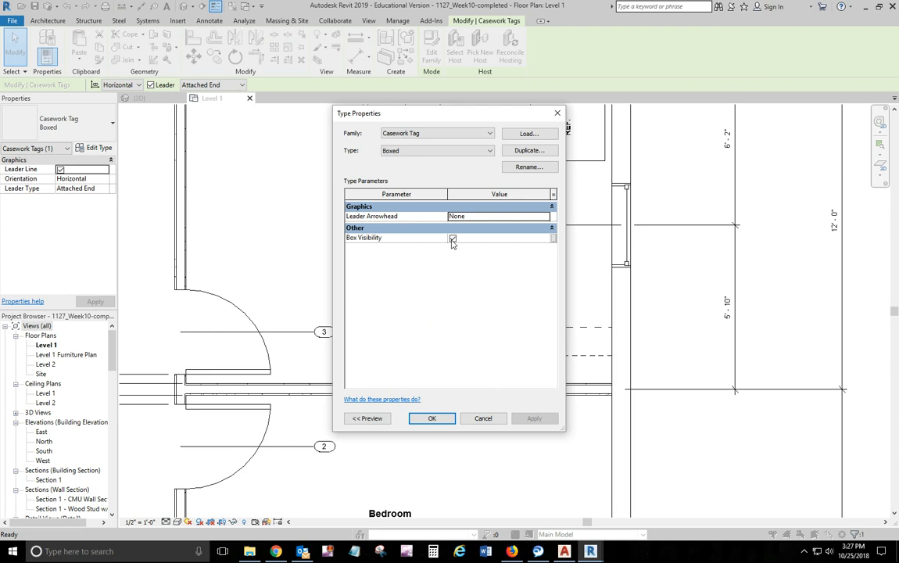
click(452, 238)
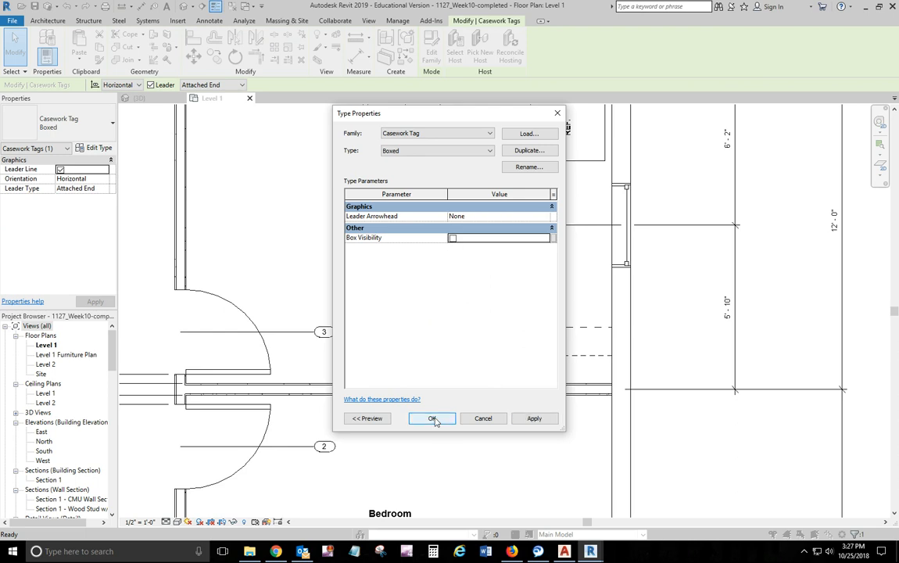
click(431, 418)
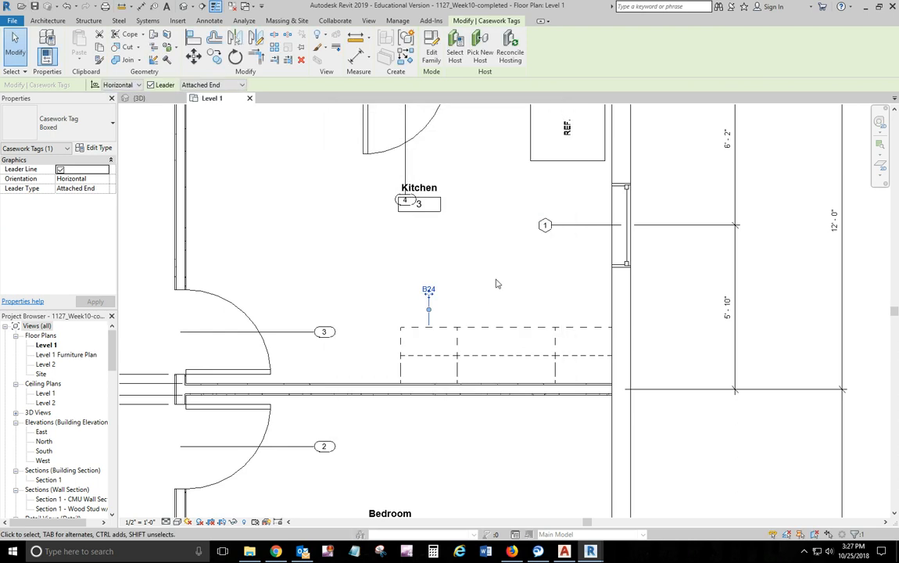
click(496, 283)
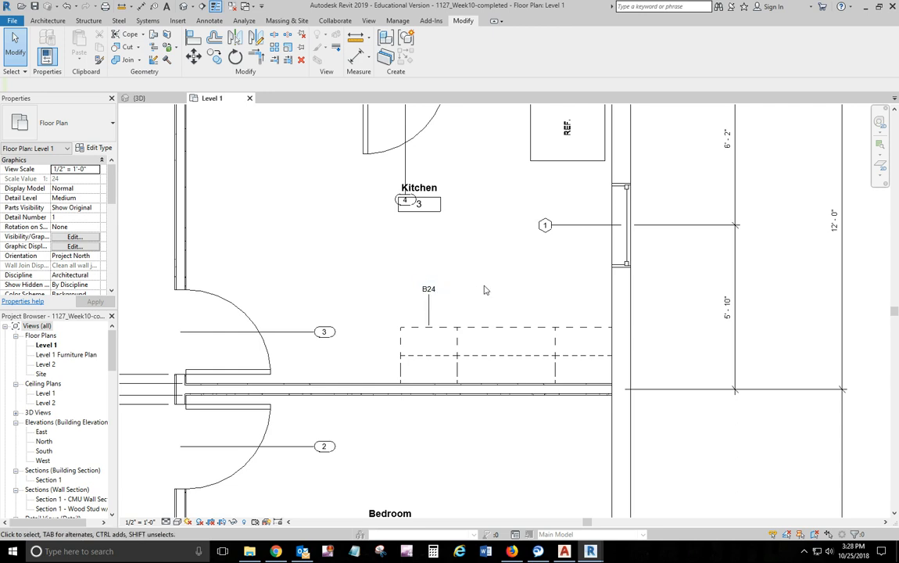
mouse_move(491, 283)
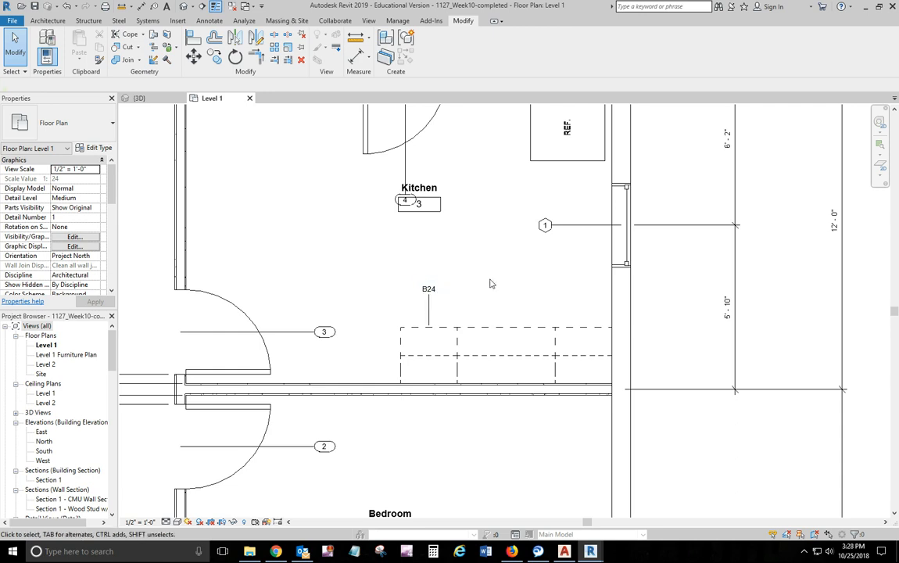
mouse_move(460, 288)
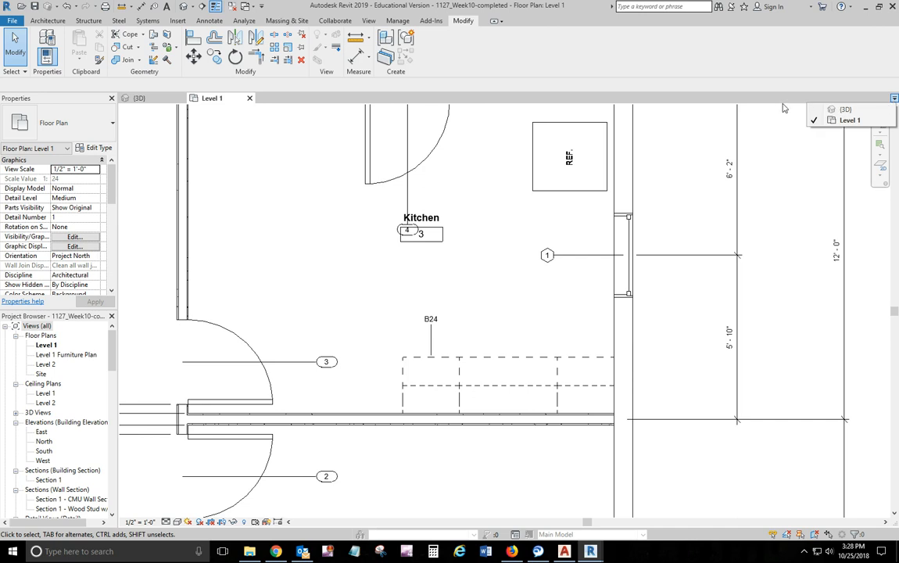
Switch to the other project's Level 1 plan, tab the views, and inspect the sink-wall window and cloud.
click(784, 108)
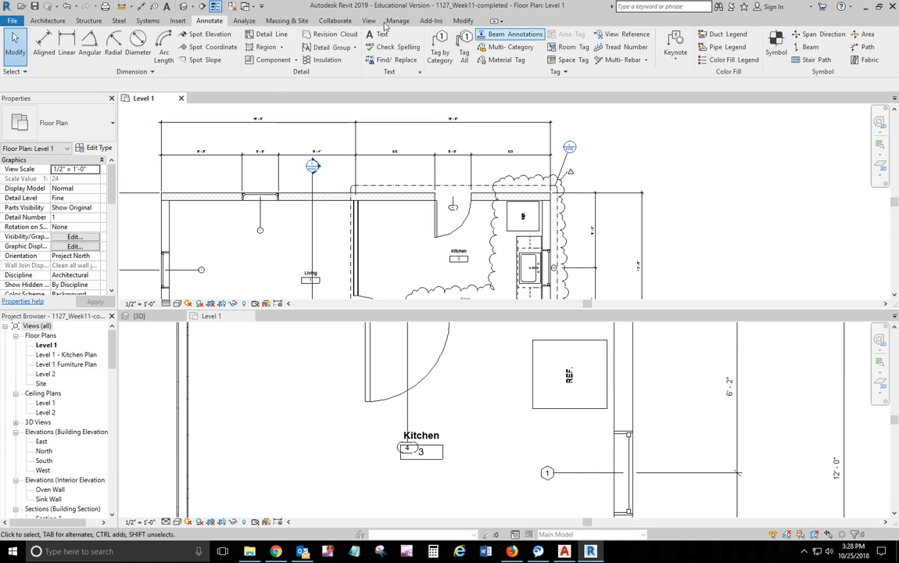
click(368, 20)
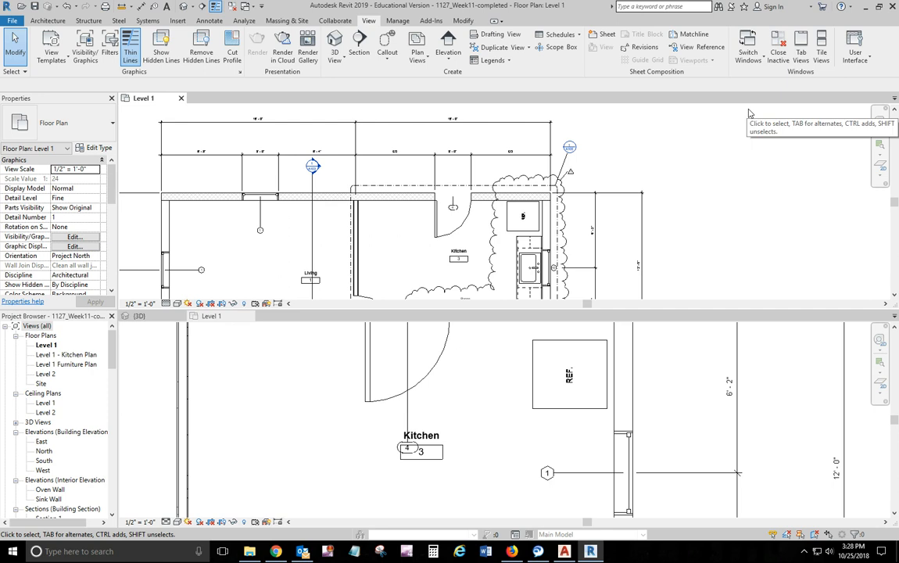
click(800, 46)
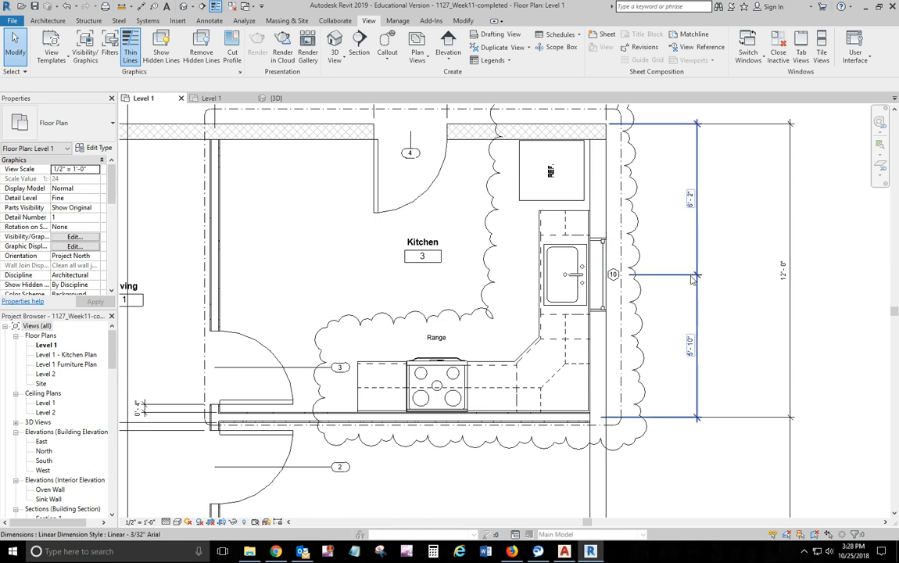
mouse_move(600, 293)
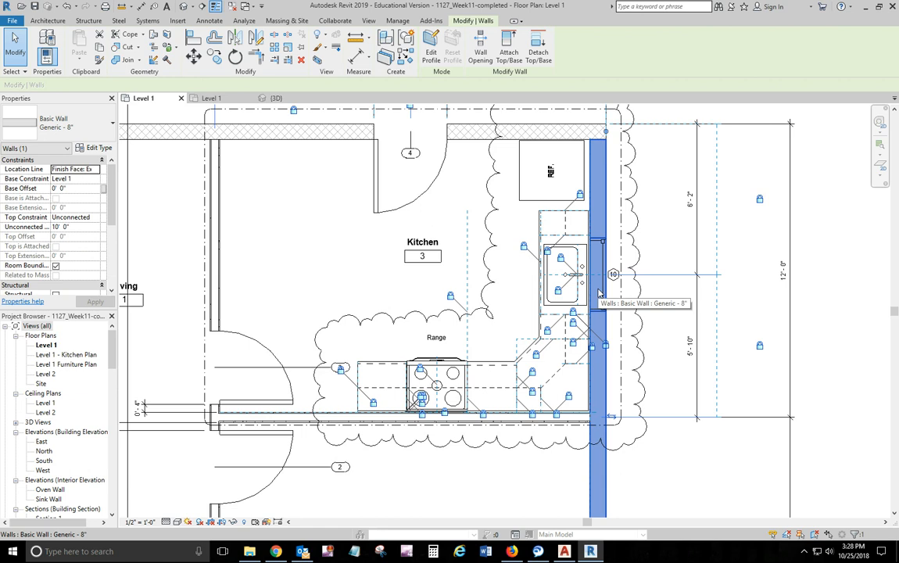
click(612, 275)
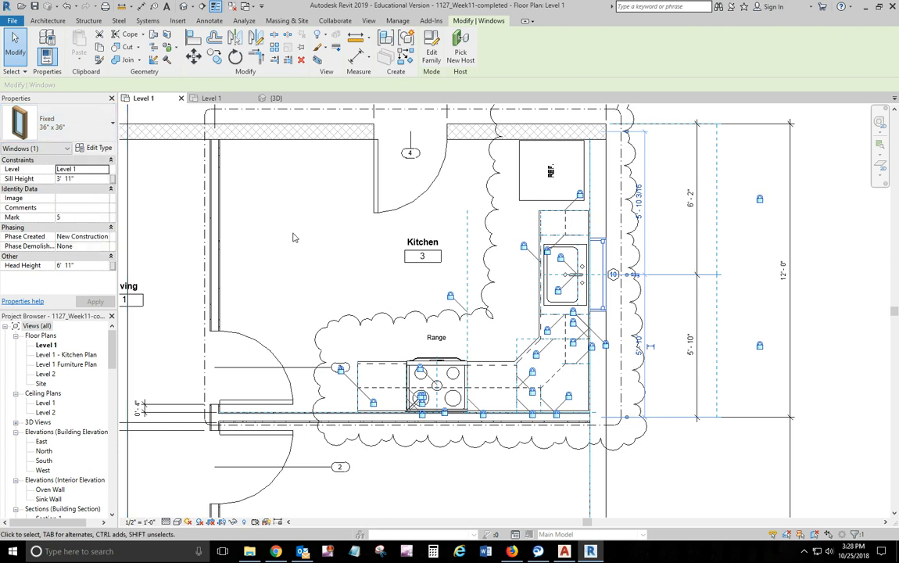
mouse_move(282, 225)
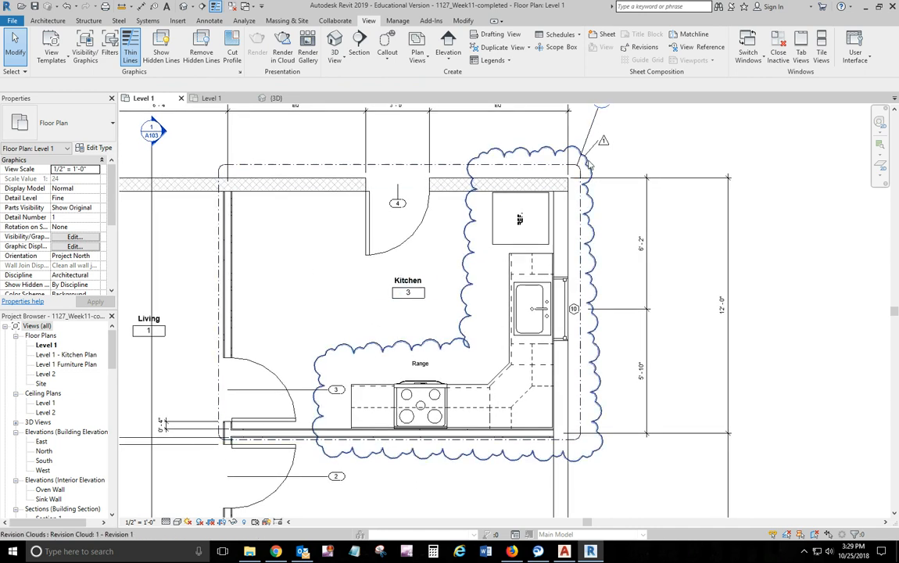
click(608, 168)
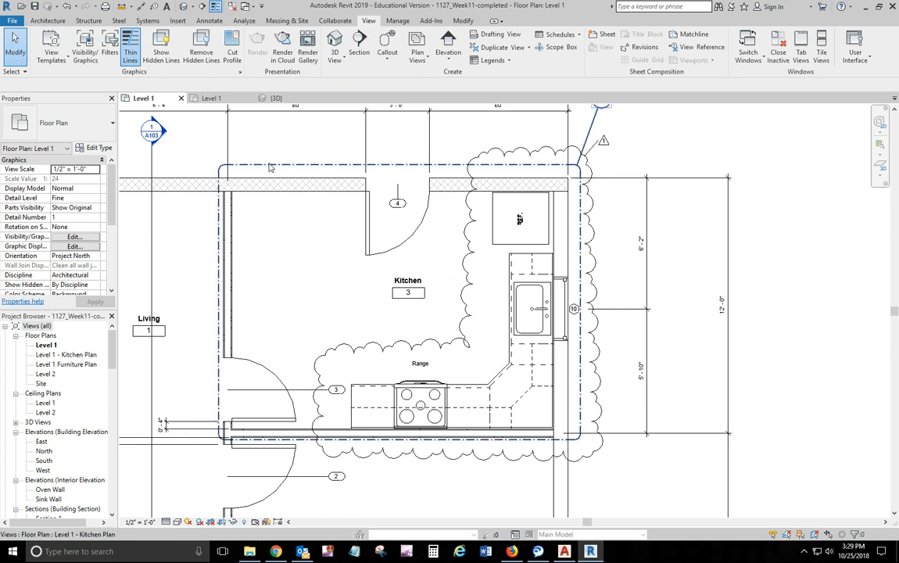
Open the Level 1 - Kitchen Plan callout and inspect the cabinet tags.
click(268, 164)
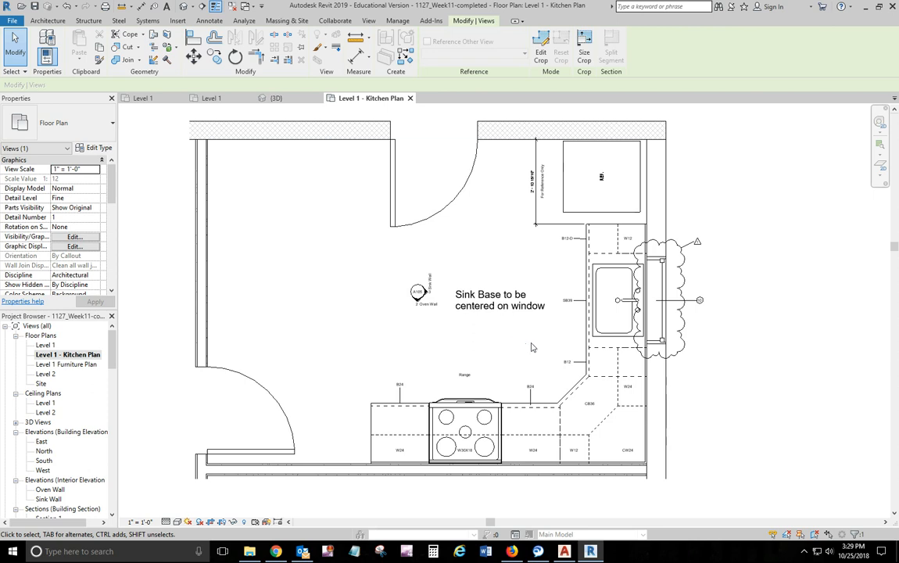
mouse_move(661, 297)
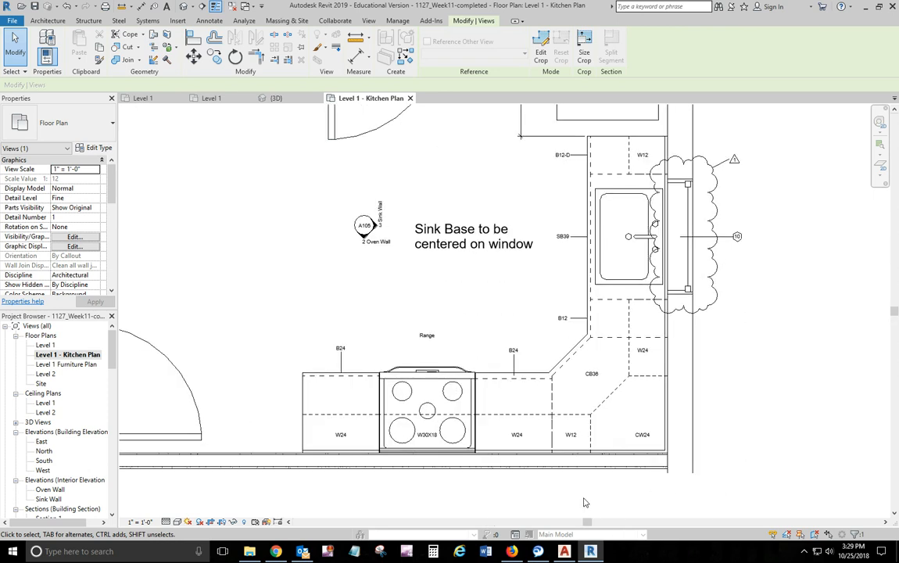
mouse_move(550, 219)
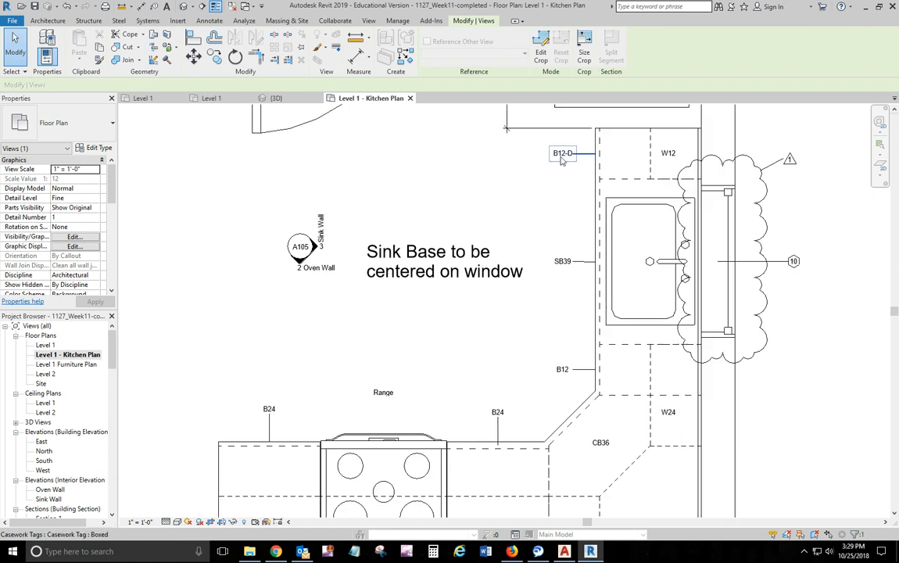
mouse_move(567, 153)
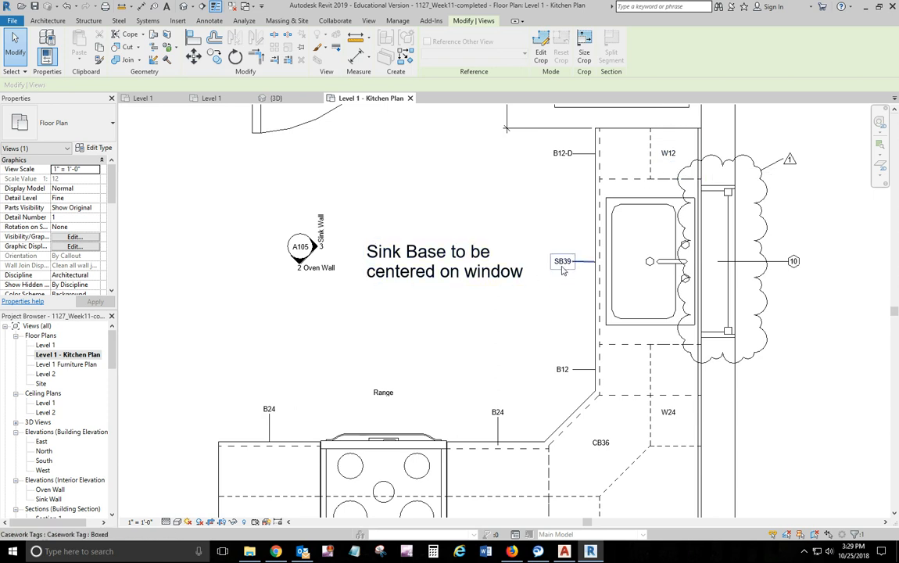
mouse_move(563, 269)
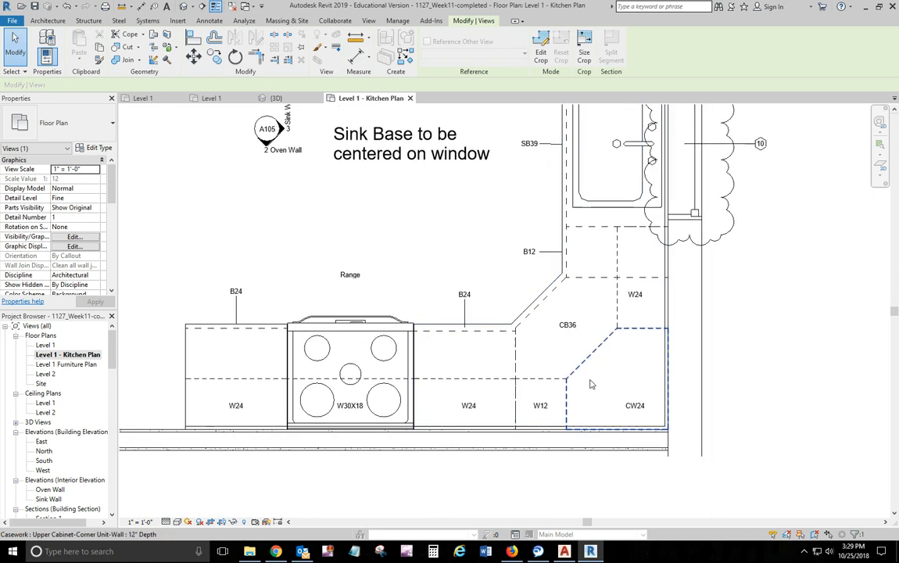
click(634, 405)
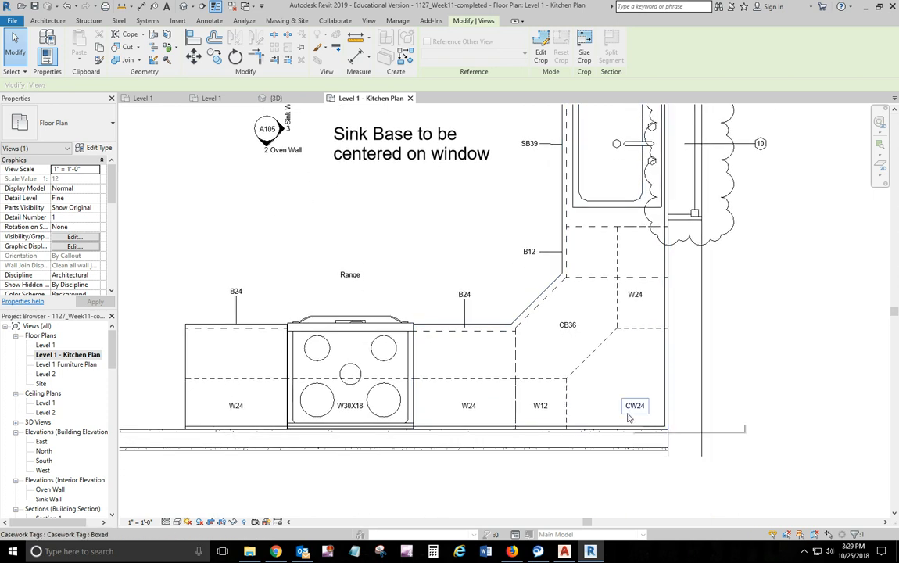
click(350, 375)
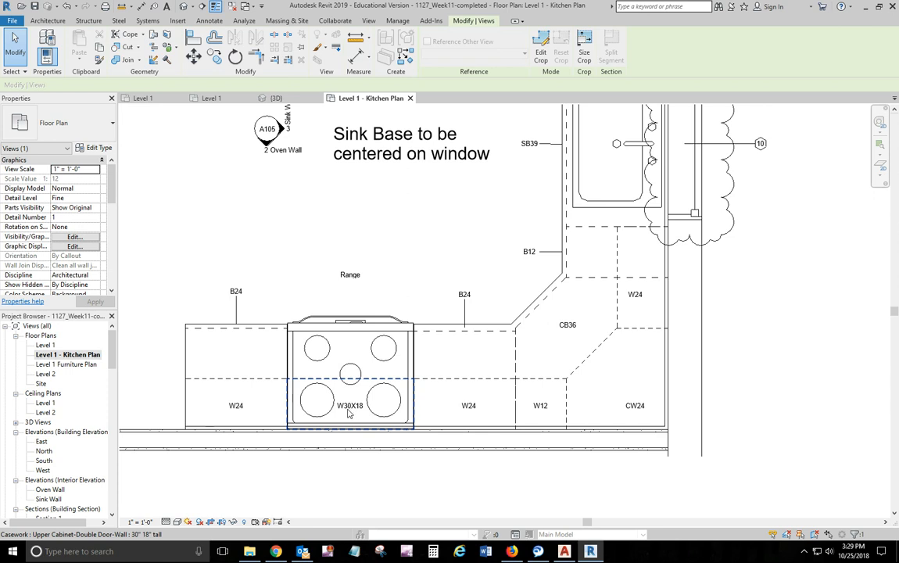
mouse_move(351, 413)
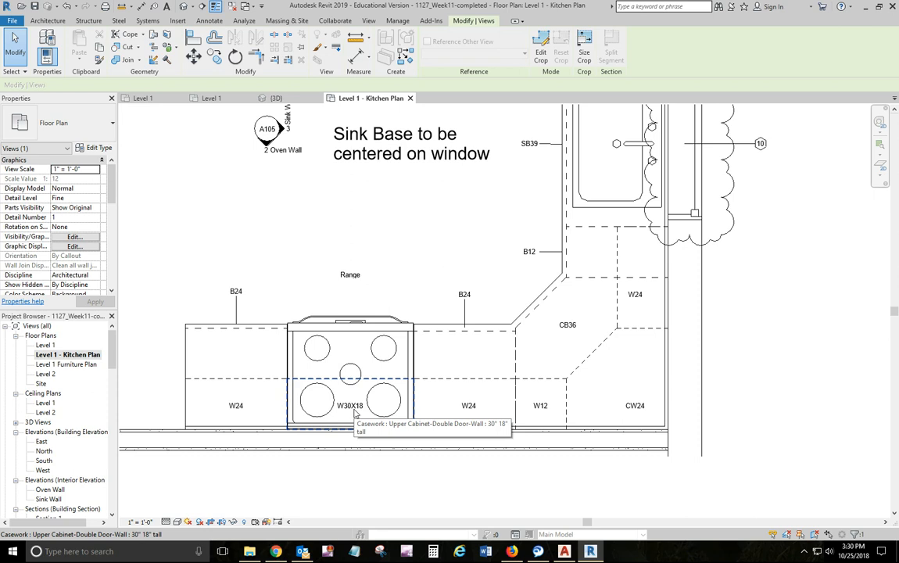
click(350, 405)
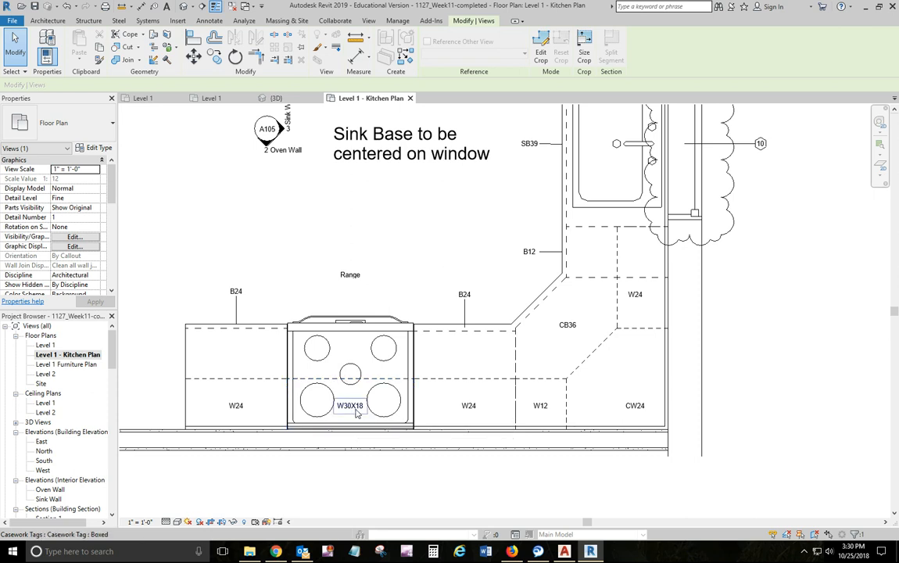
mouse_move(351, 413)
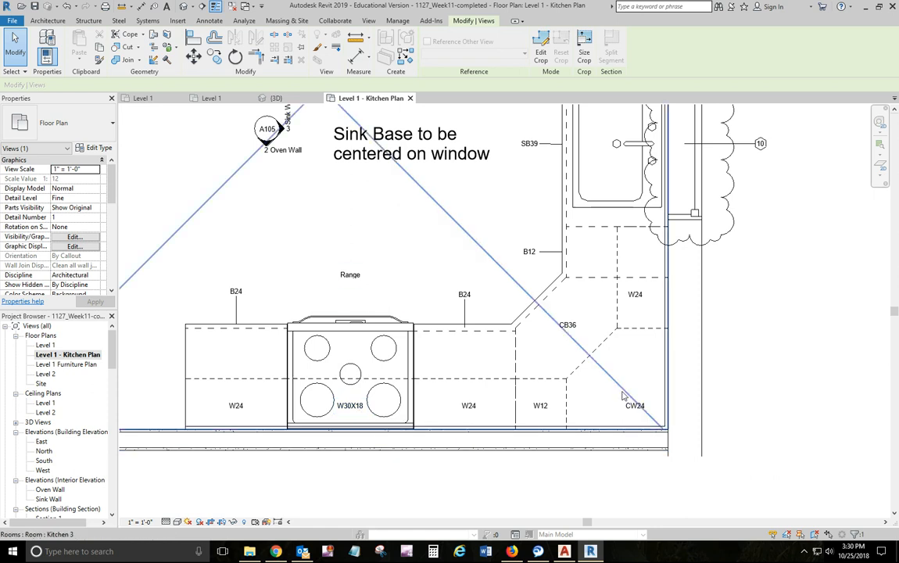
click(635, 405)
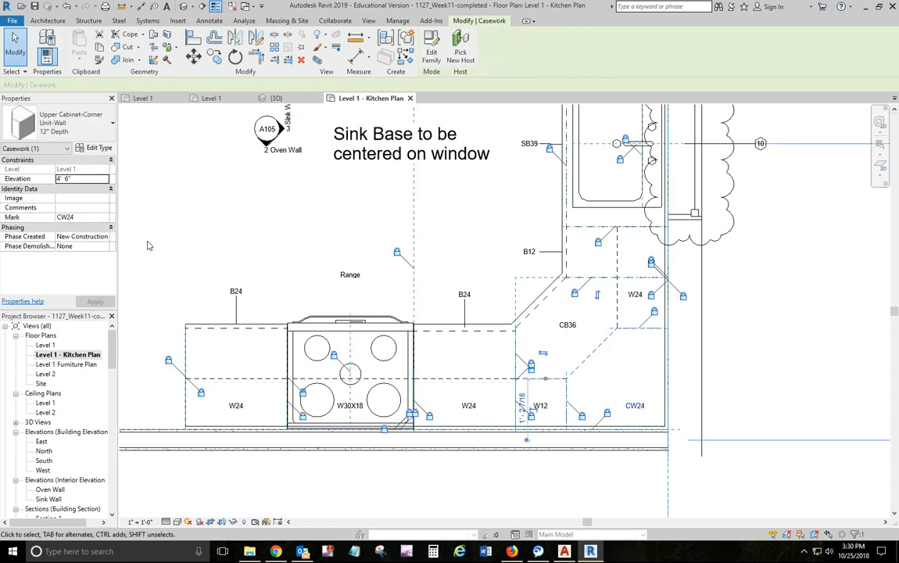
mouse_move(95, 147)
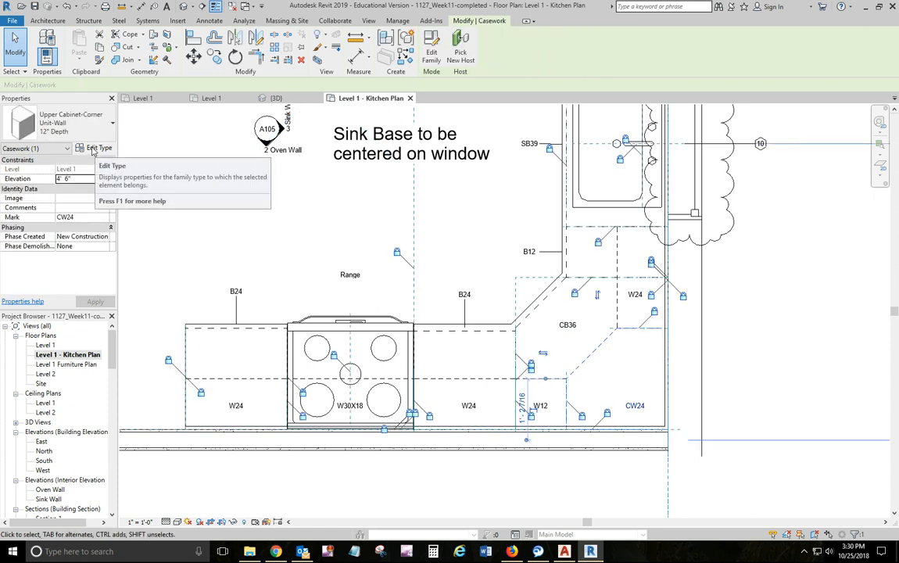
click(98, 147)
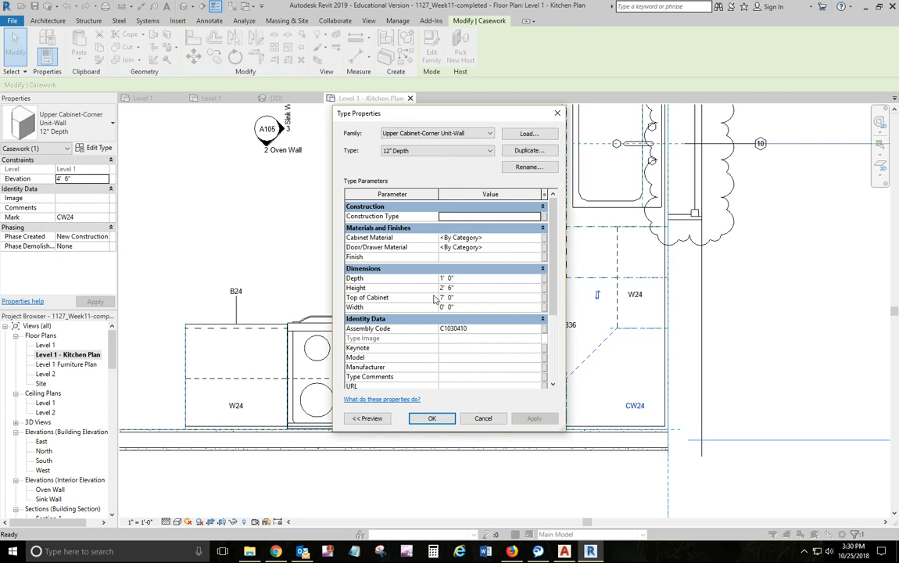
mouse_move(452, 297)
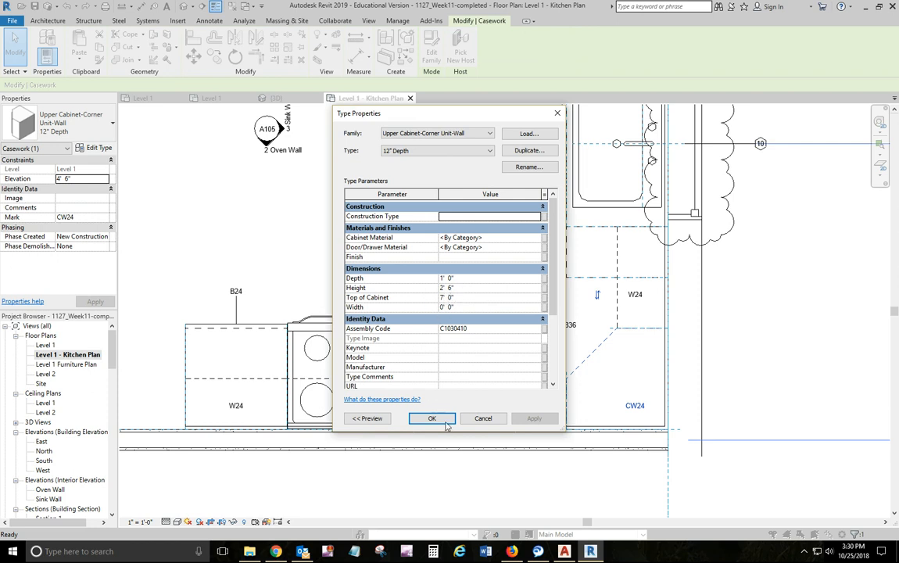
click(431, 418)
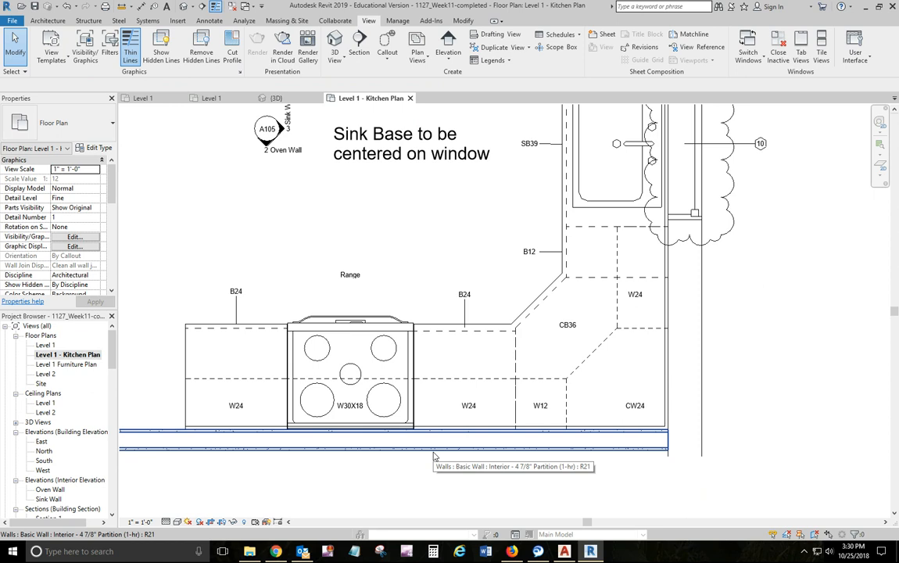
mouse_move(485, 328)
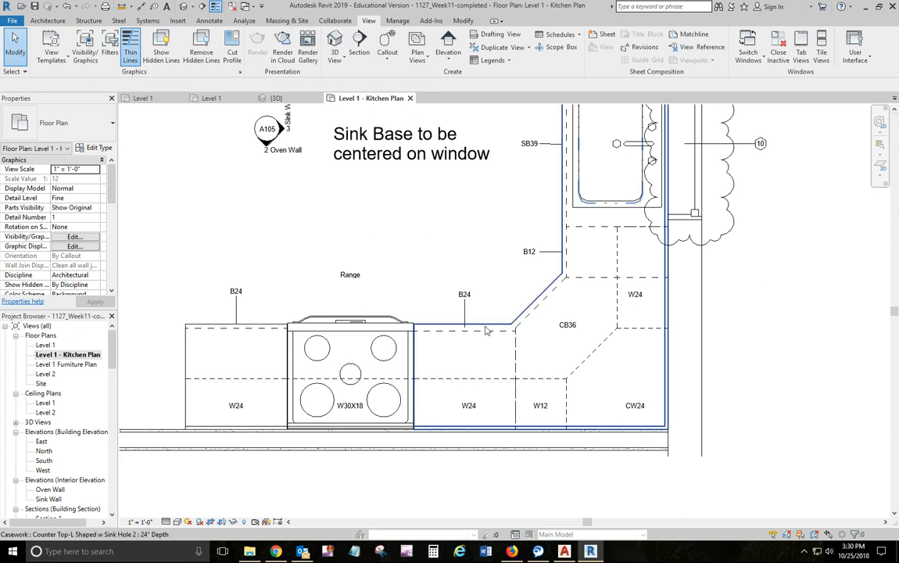
click(484, 329)
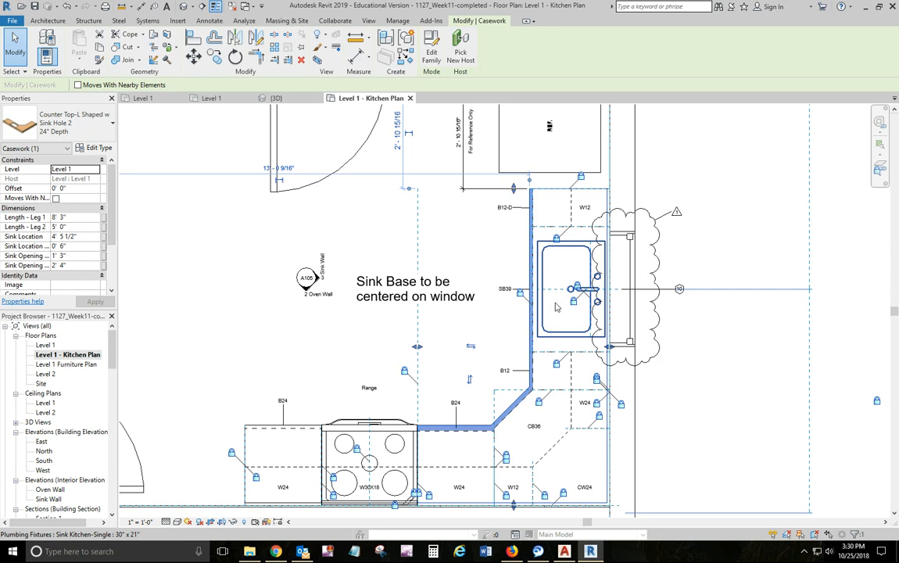
mouse_move(577, 301)
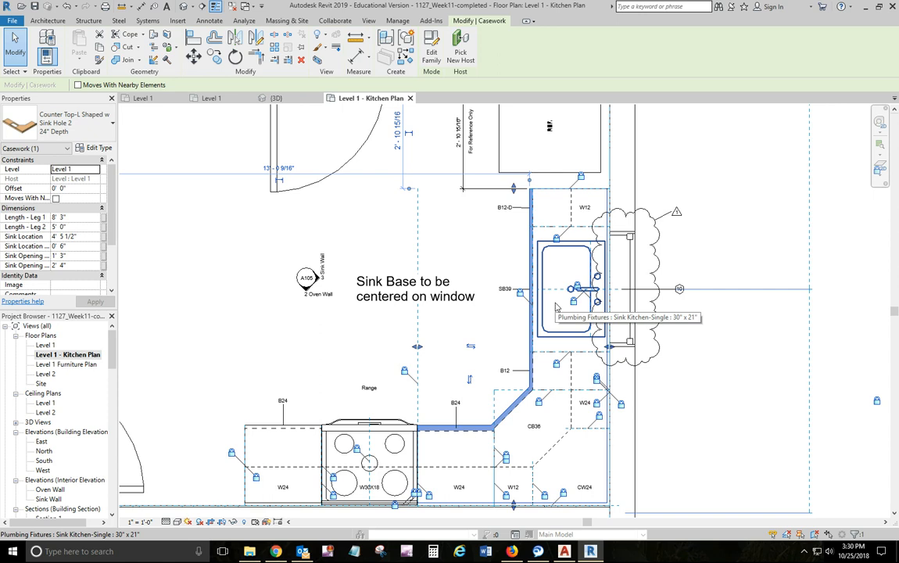
click(570, 301)
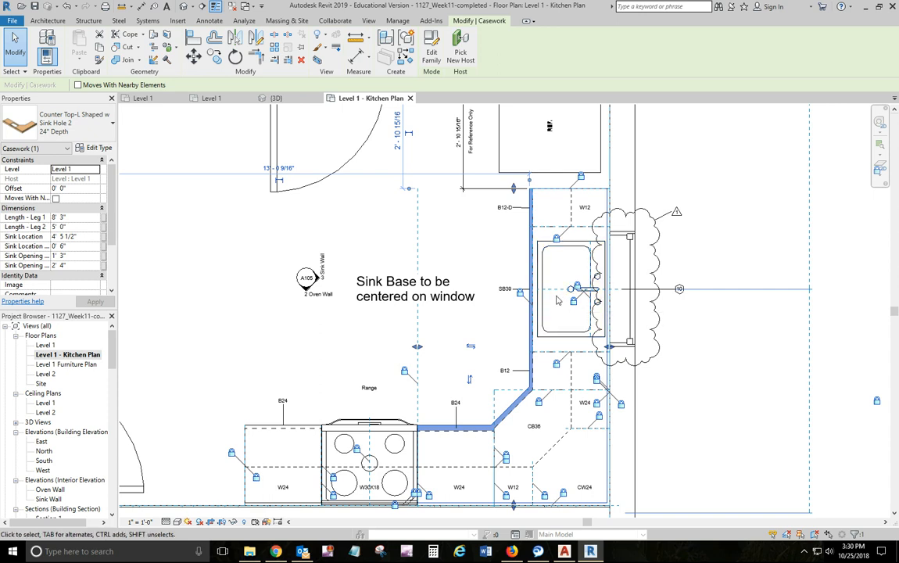
click(763, 413)
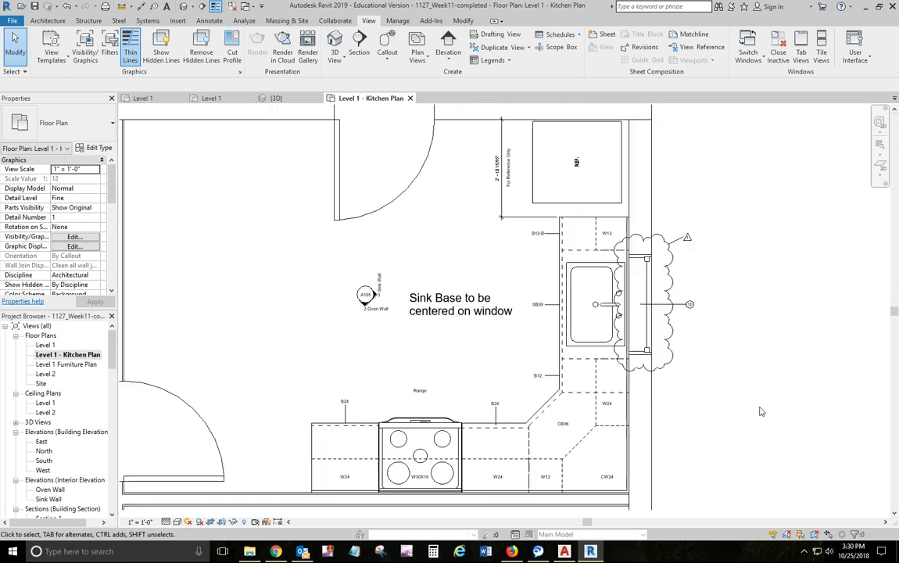
click(429, 244)
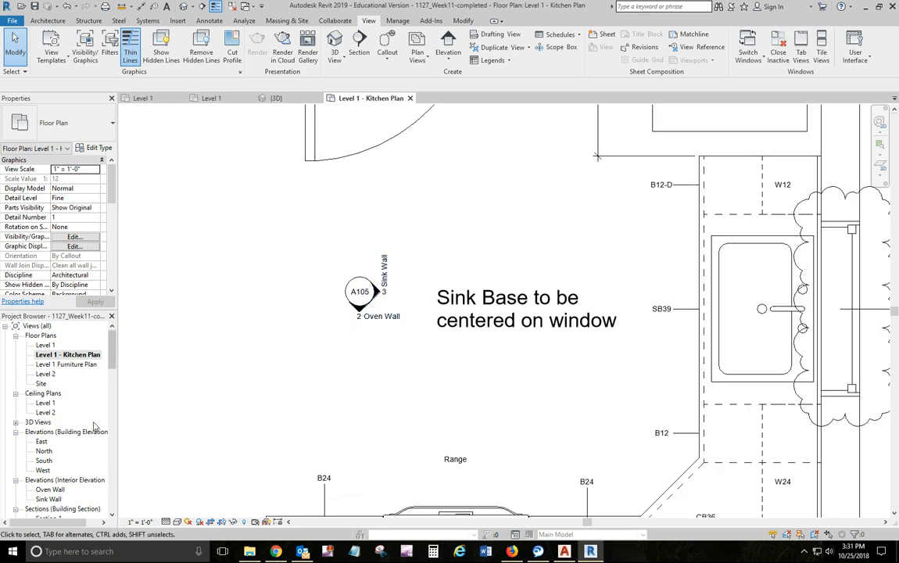
Open the Sink Wall interior elevation showing the clouded window above the sink cabinets.
double_click(50, 489)
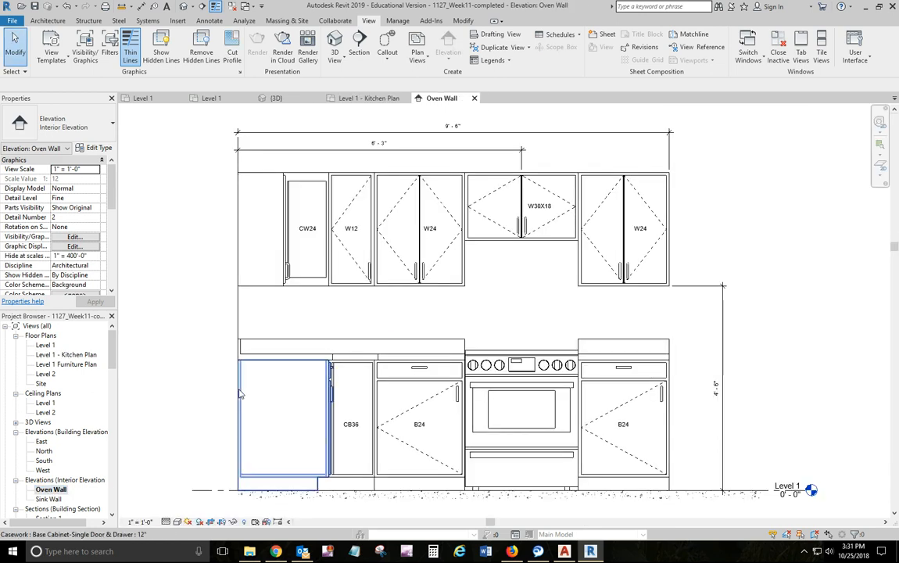
click(172, 336)
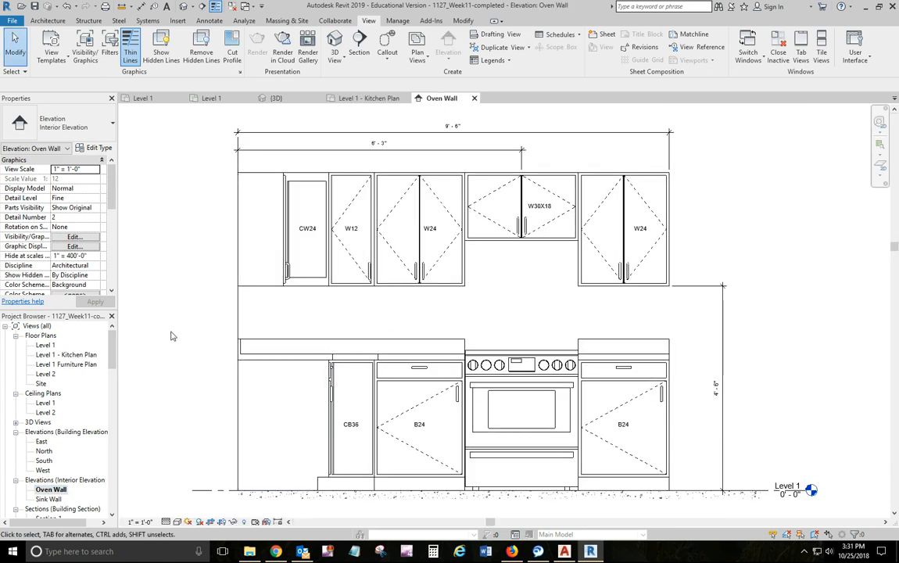
click(429, 228)
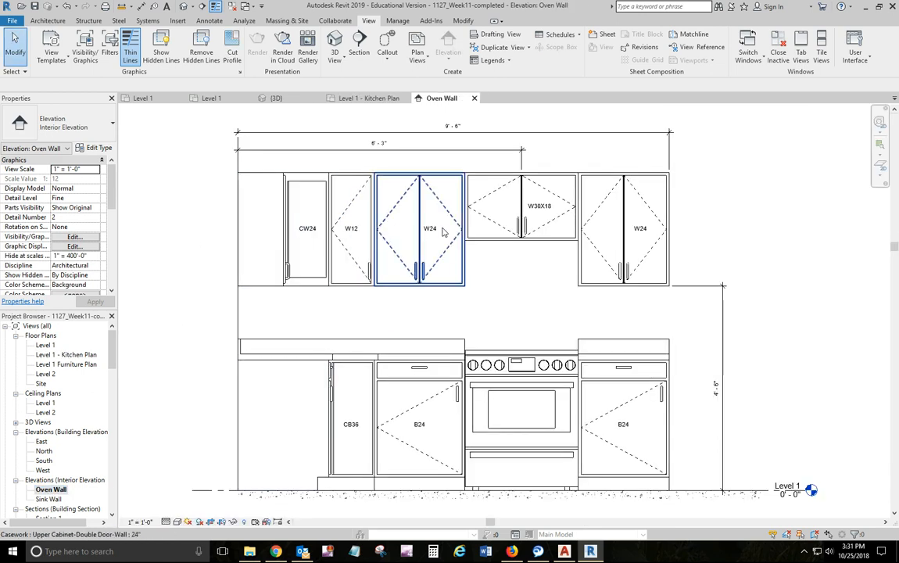
click(158, 427)
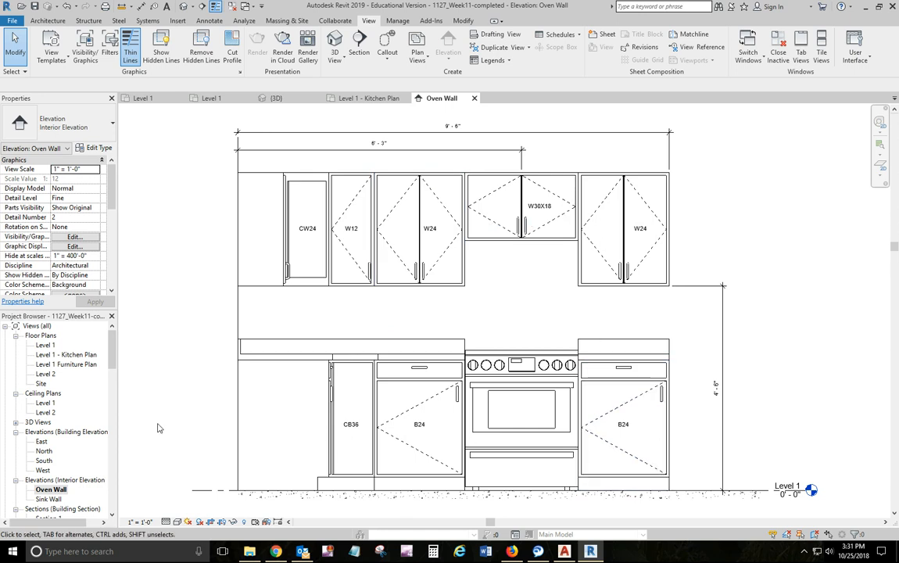
mouse_move(56, 469)
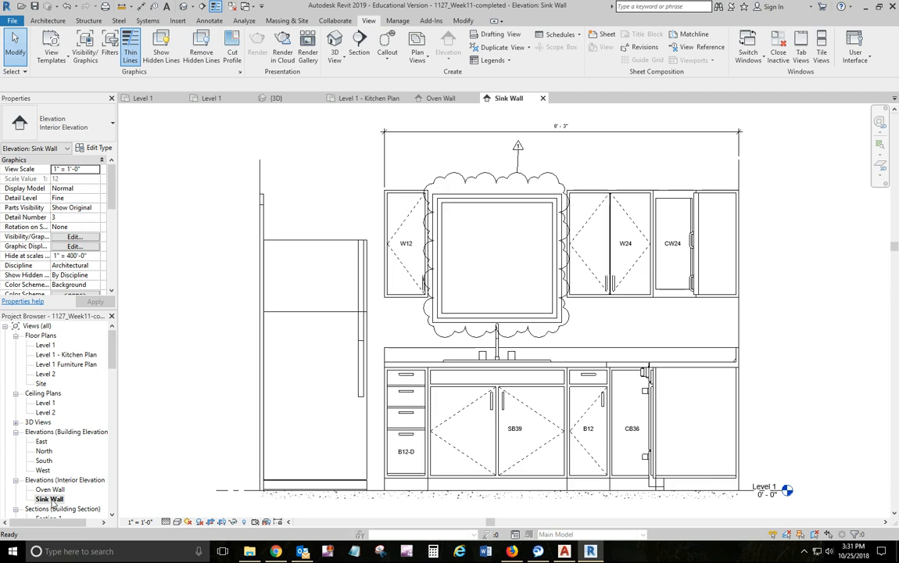
mouse_move(509, 180)
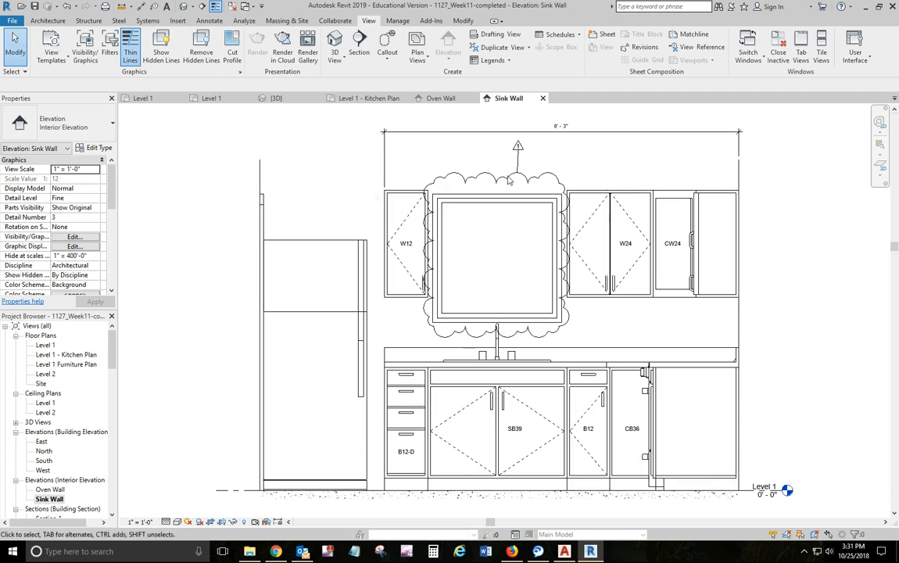
mouse_move(125, 248)
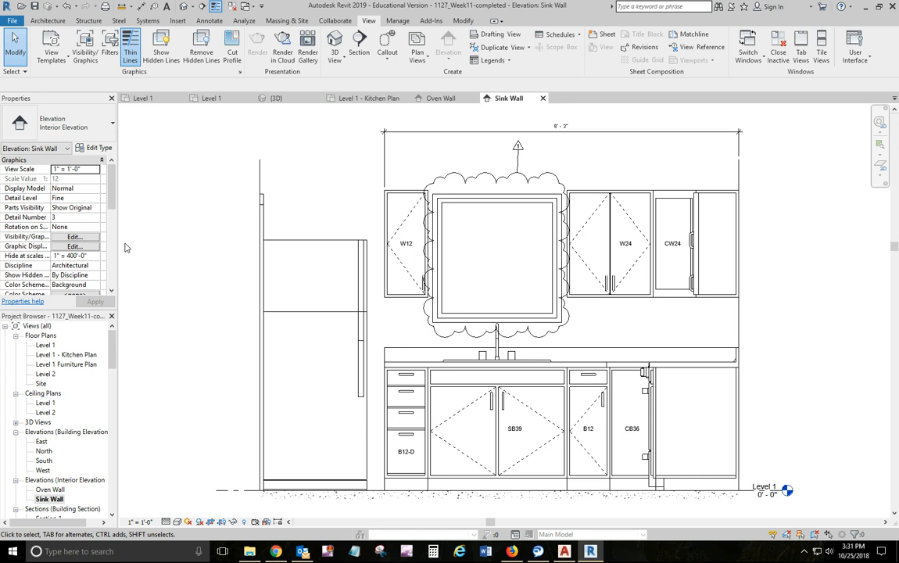
click(64, 432)
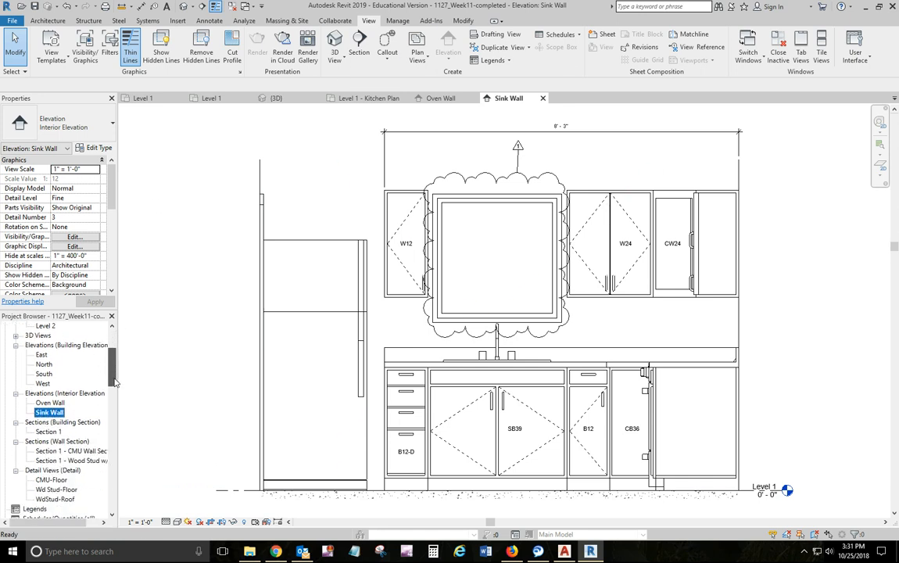
scroll(down, 3)
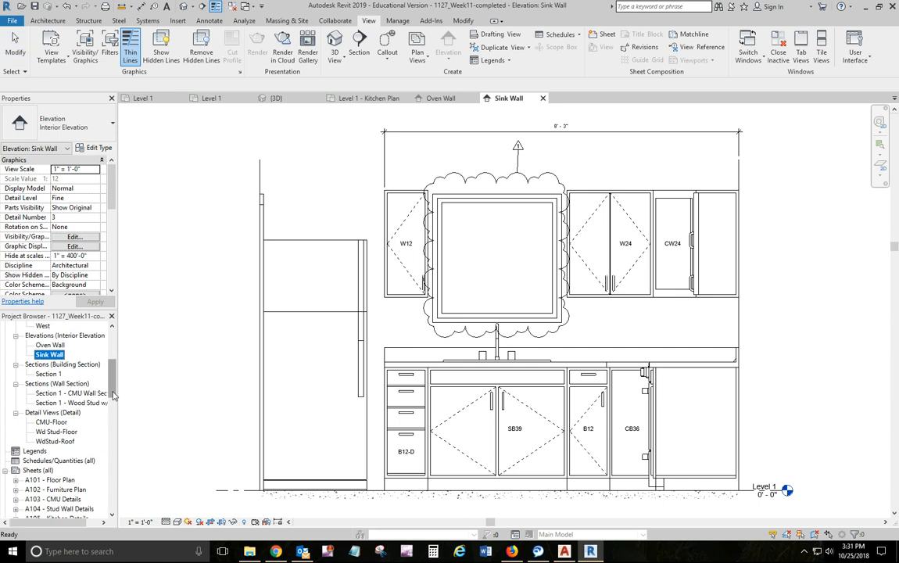
Open sheet A105 - Kitchen Details from the Project Browser.
double_click(58, 441)
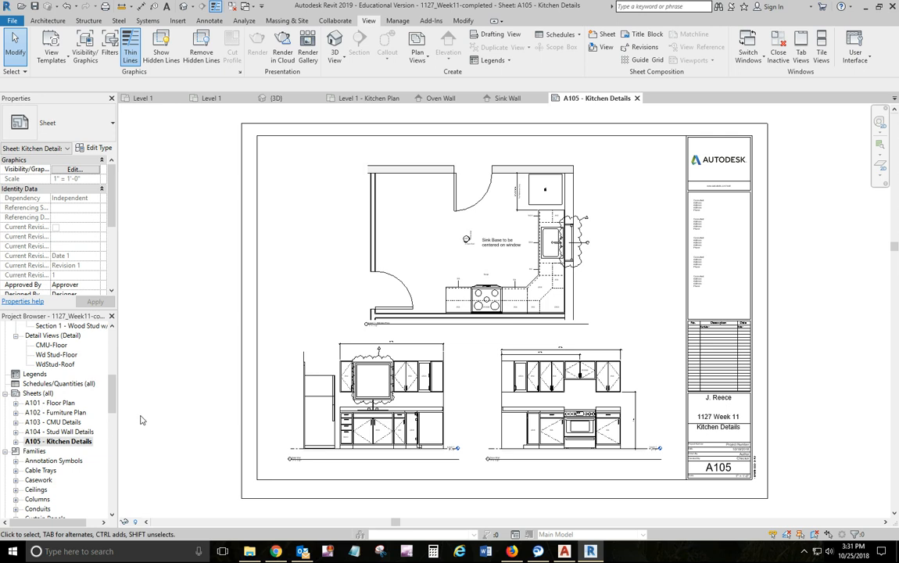
mouse_move(328, 179)
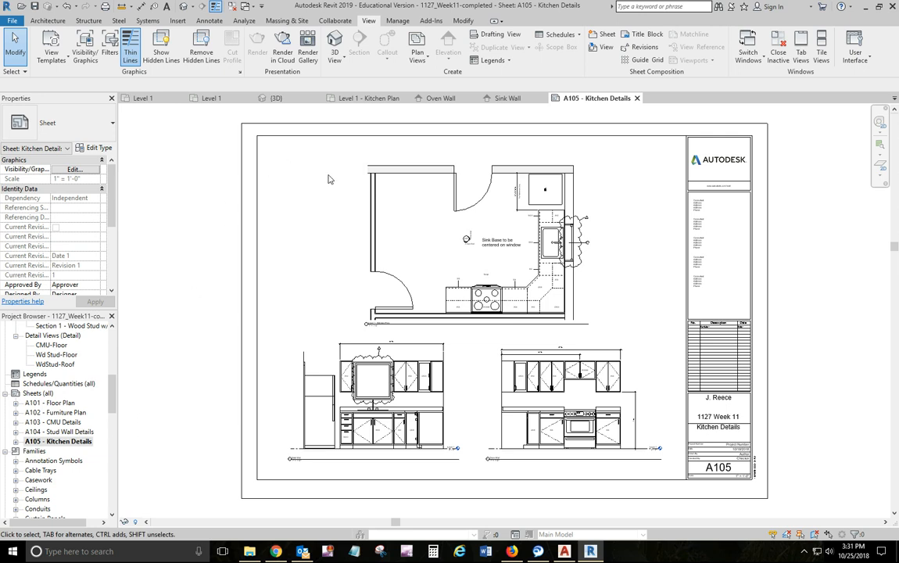
mouse_move(336, 199)
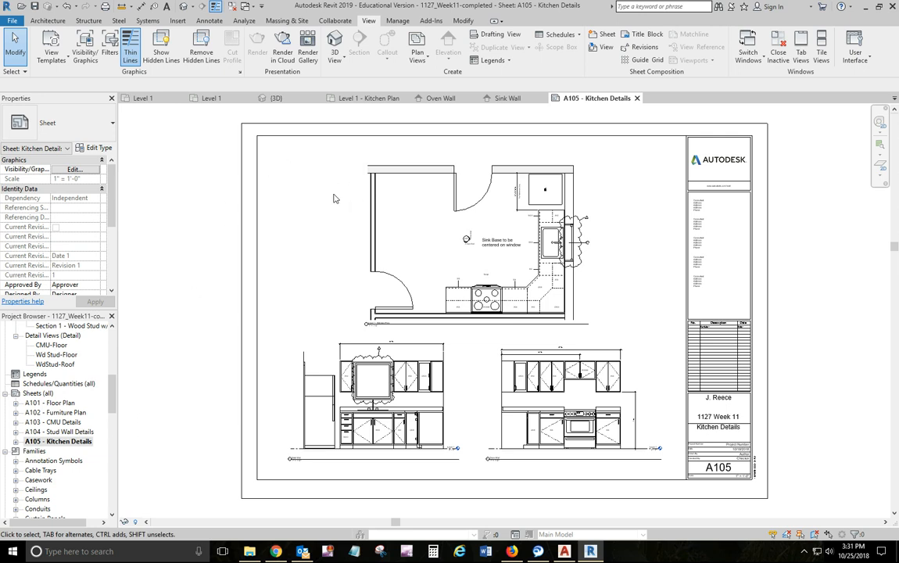
click(390, 258)
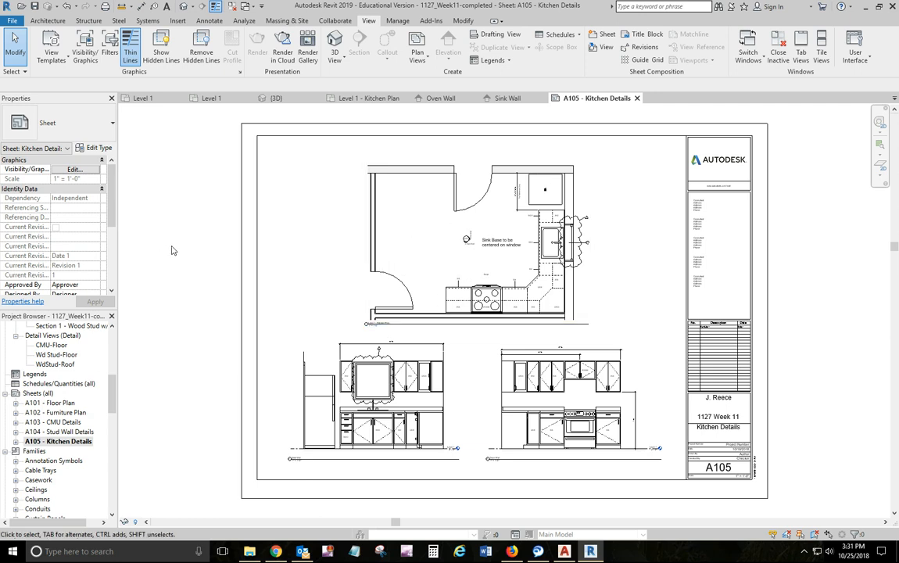
mouse_move(497, 515)
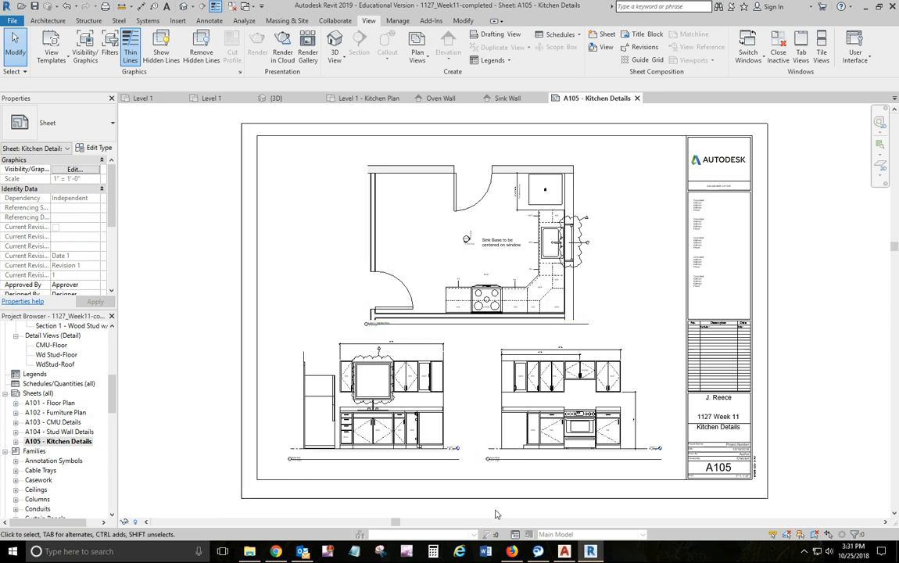
mouse_move(845, 423)
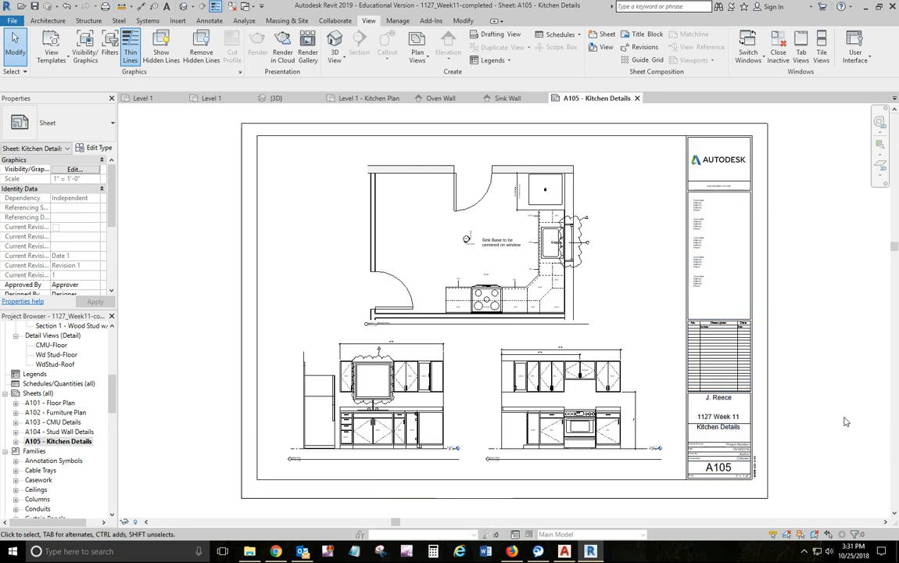
mouse_move(843, 423)
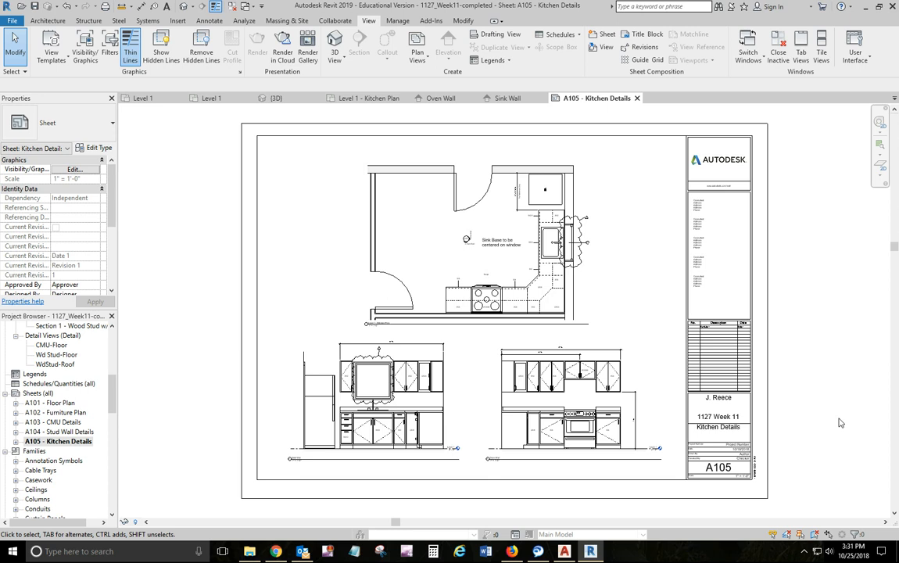
mouse_move(838, 429)
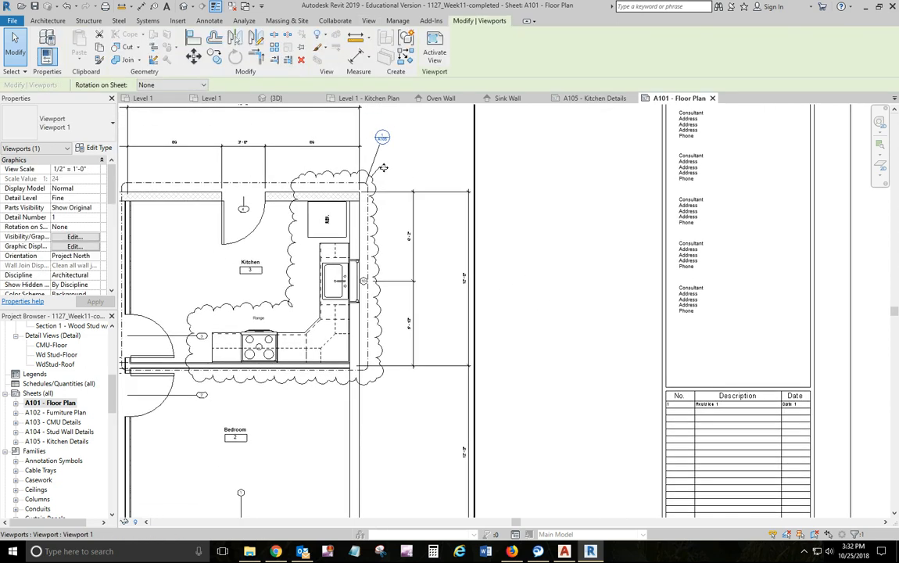
Deselect the viewport on sheet A101 and open the Level 1 floor plan.
click(369, 20)
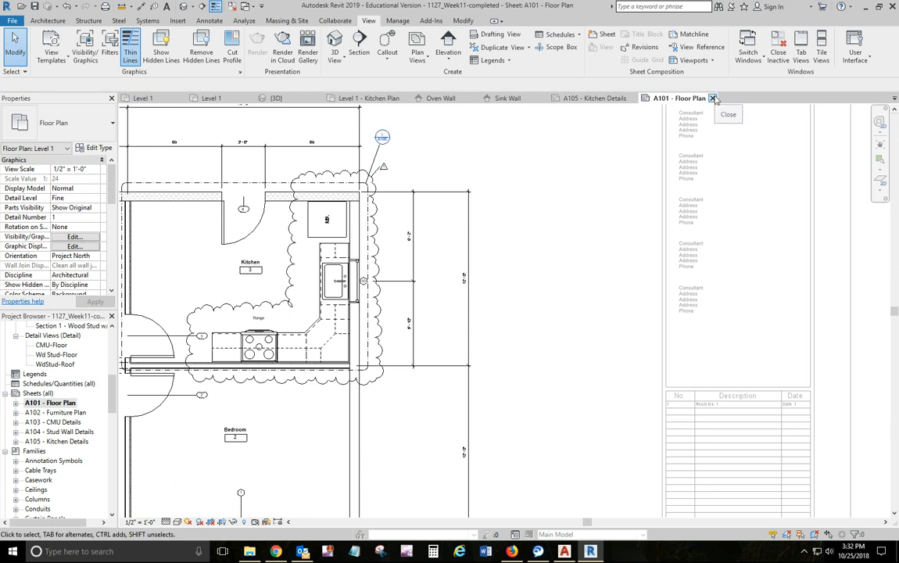
click(713, 98)
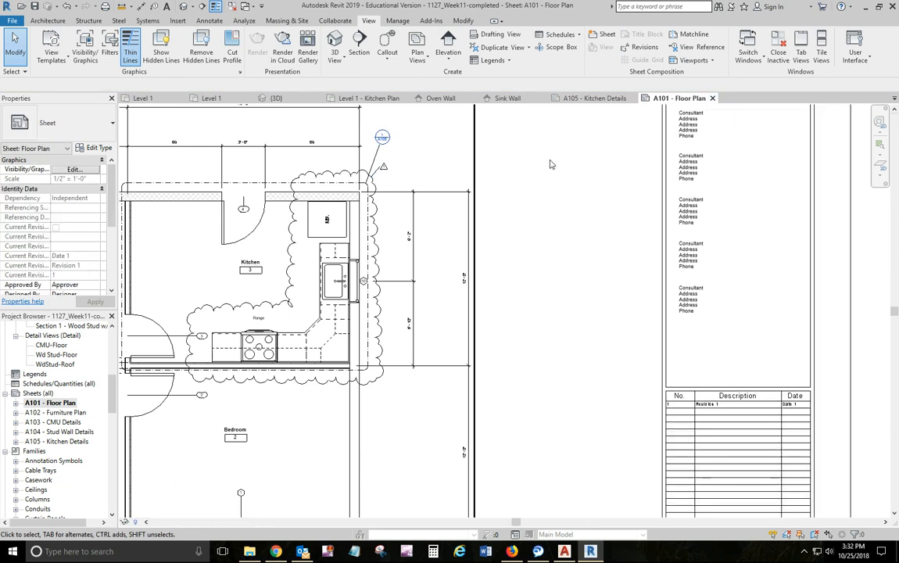
mouse_move(367, 98)
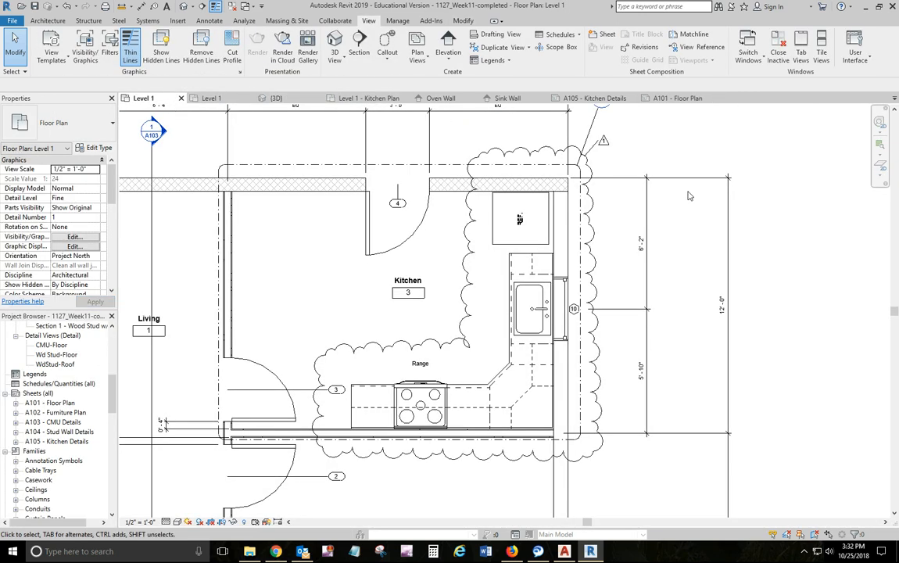
Add the comment 'Kitchen Changes' to the kitchen revision cloud on Level 1.
click(602, 143)
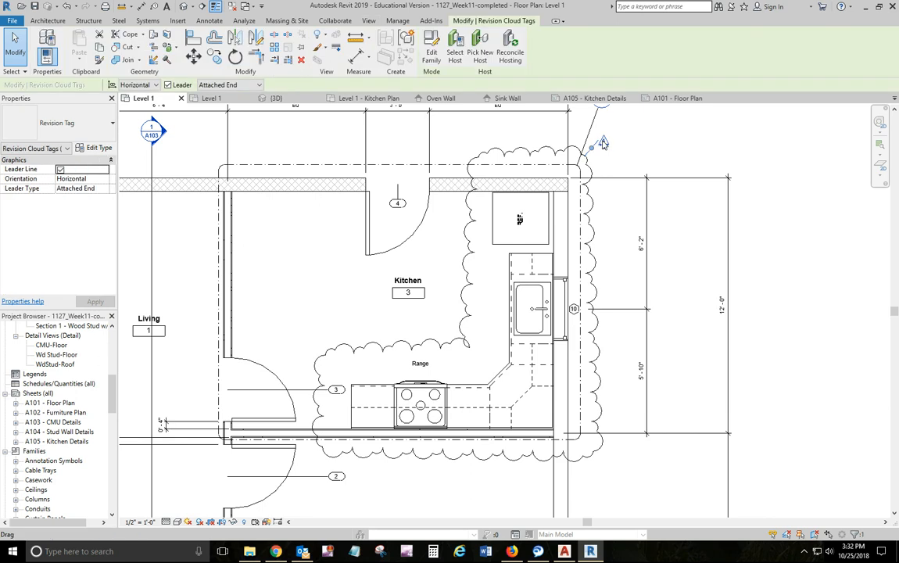
mouse_move(700, 156)
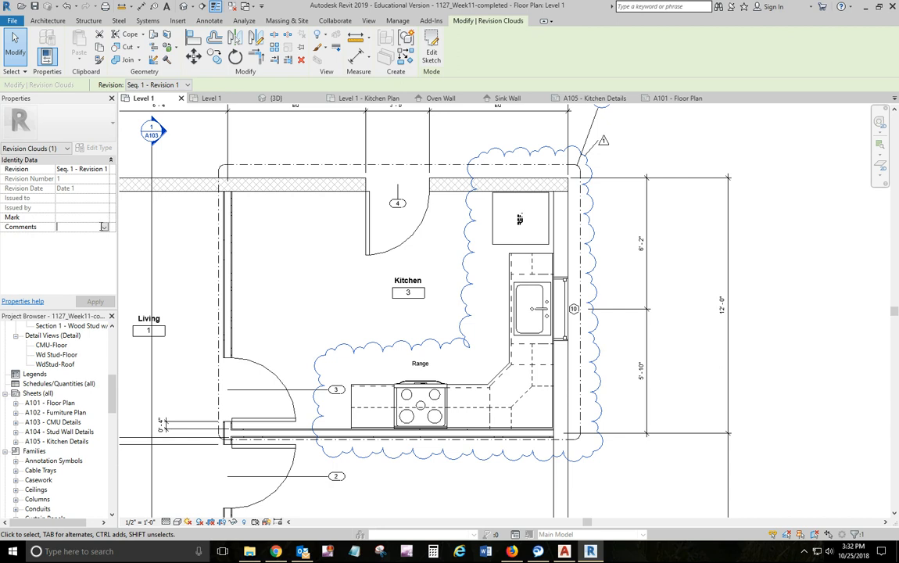
click(62, 227)
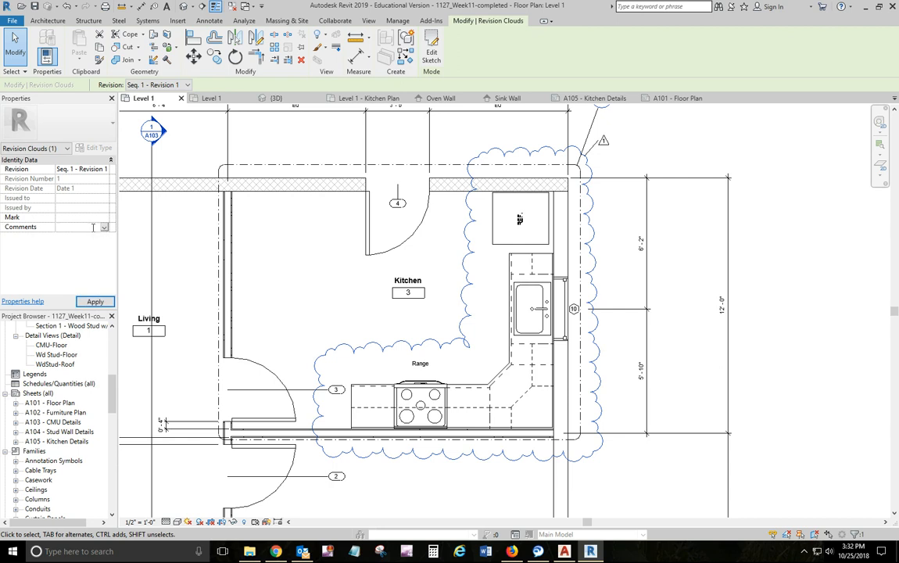
text(Kitchen C)
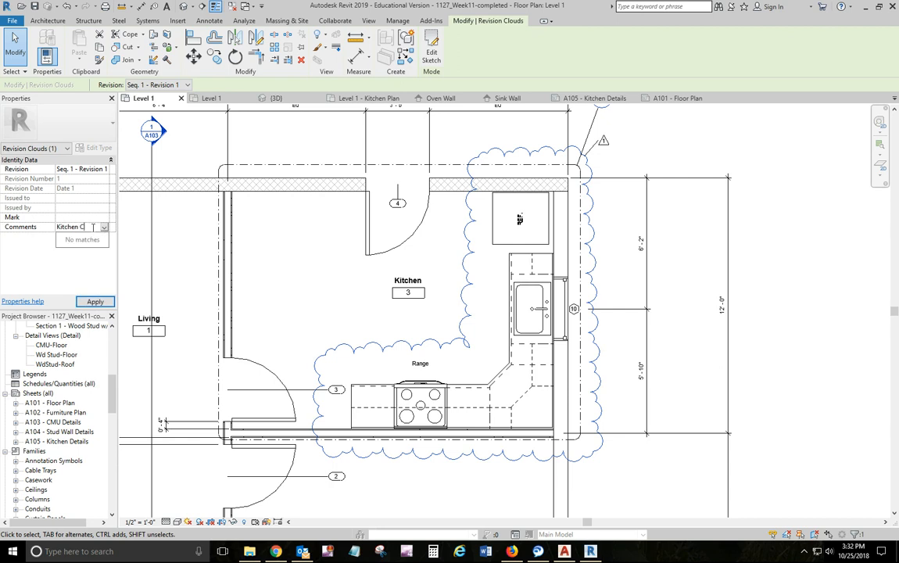
text(Changes)
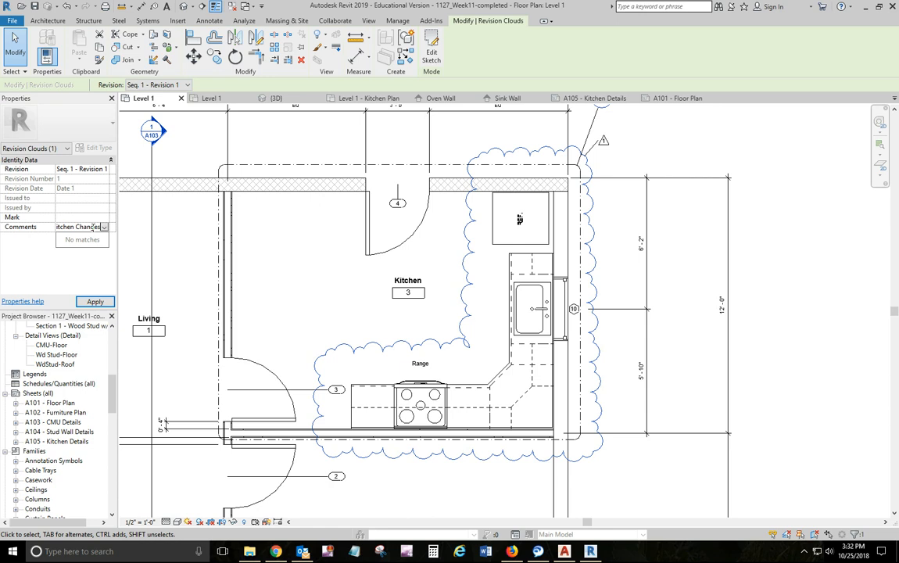
click(95, 302)
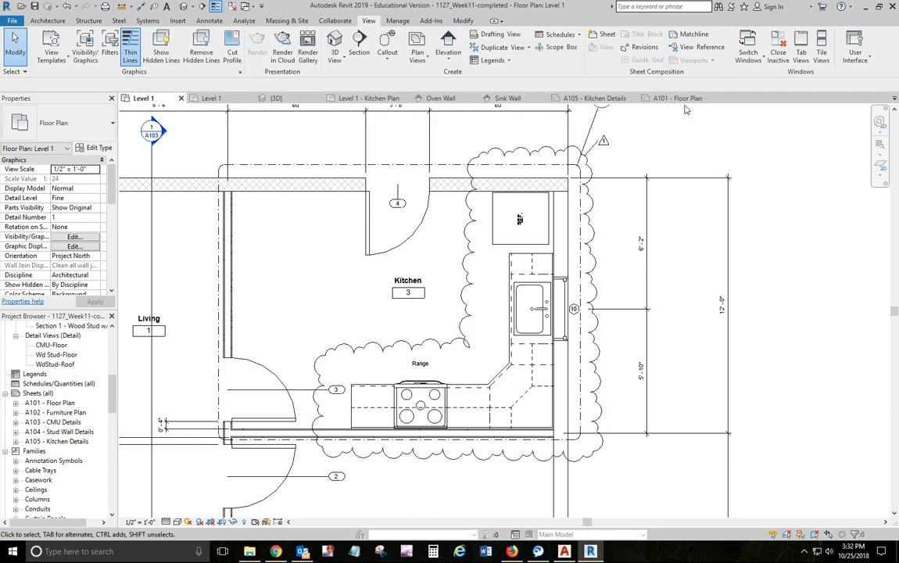
Return to sheet A101 - Floor Plan and view the whole clouded plan.
click(674, 97)
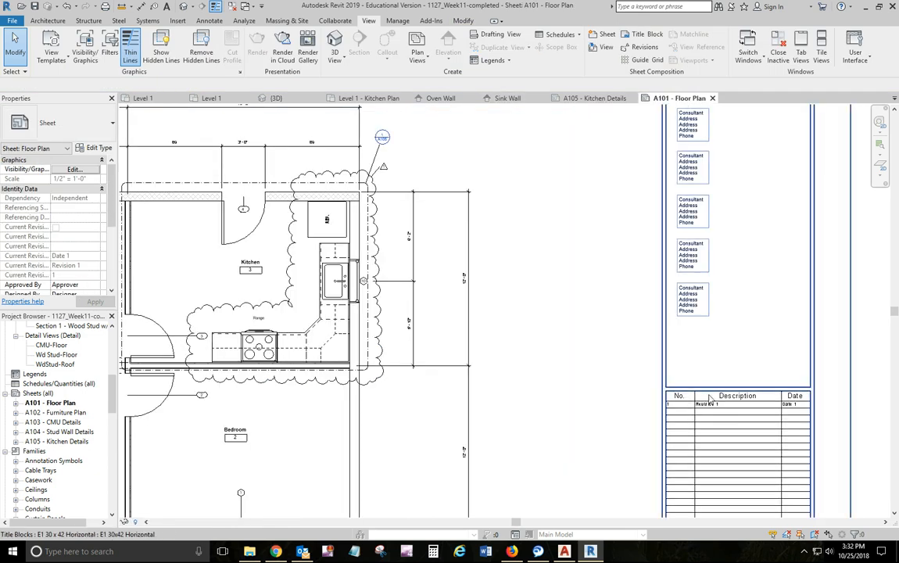
click(554, 374)
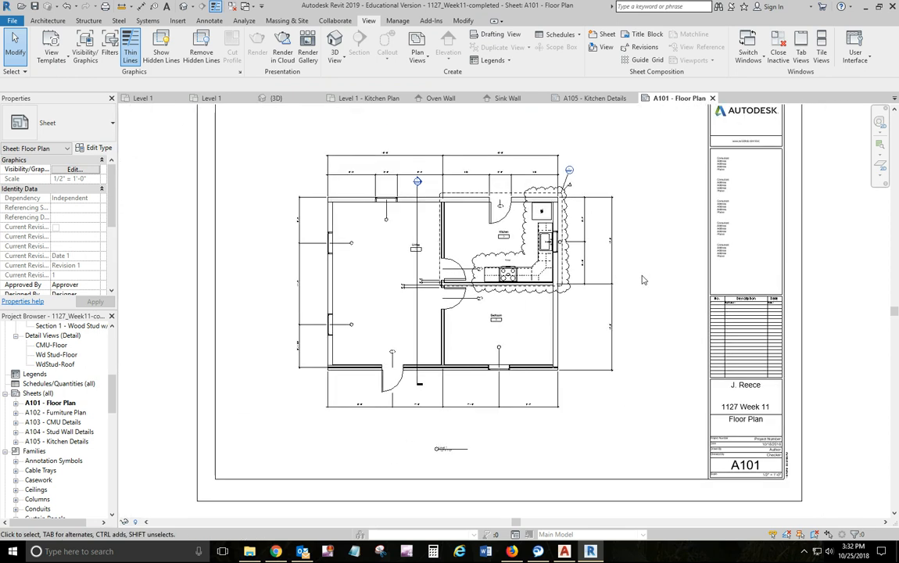
mouse_move(635, 278)
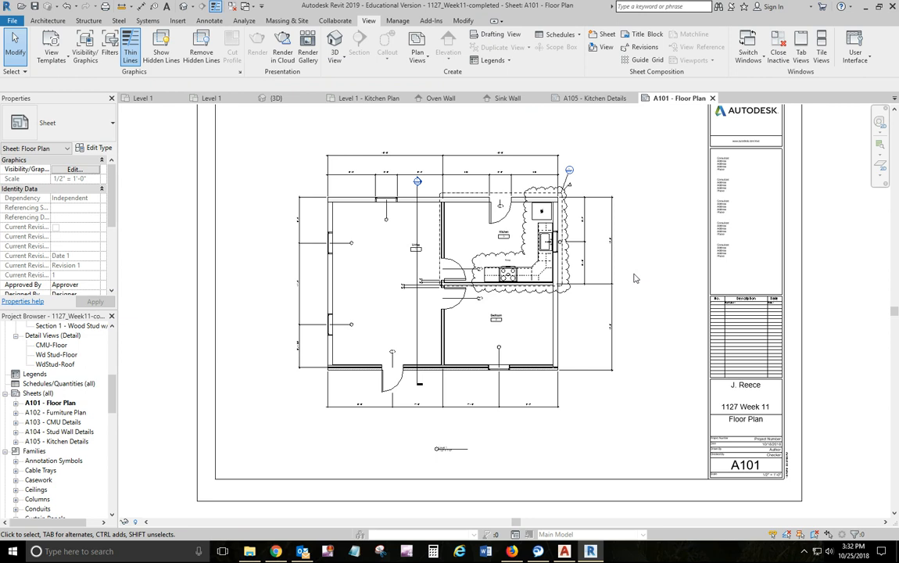